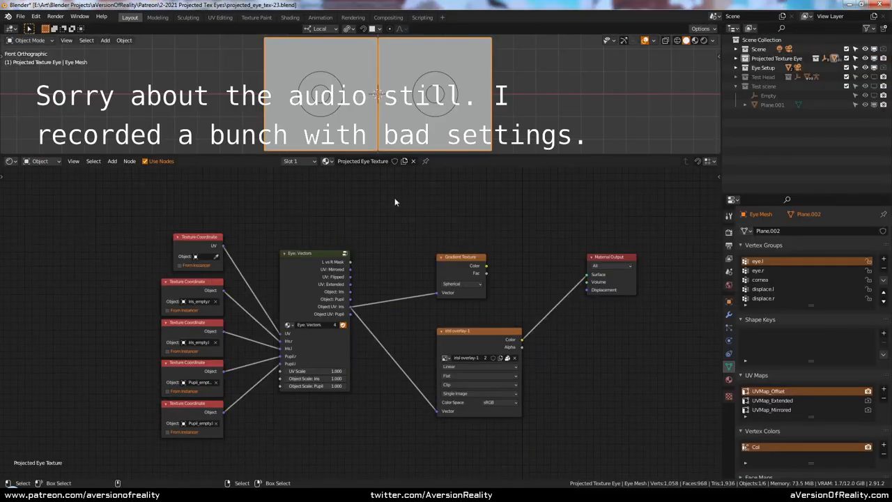
Step: Apply the selected plane's scale via Ctrl+A so its transform is baked in
scroll("up", 3)
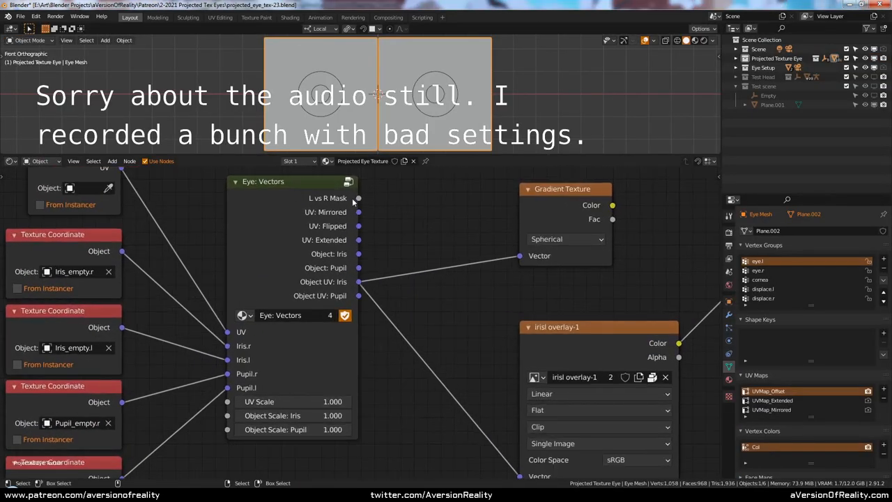
mouse_move(362, 244)
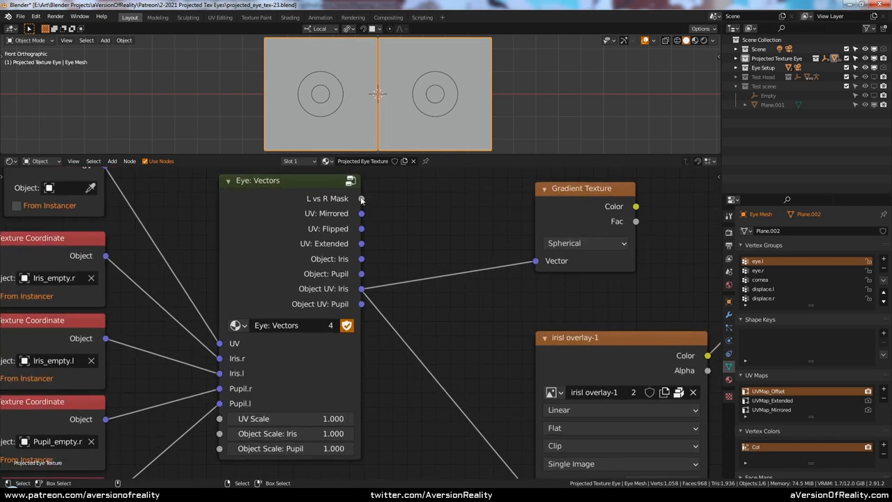
scroll("down", 3)
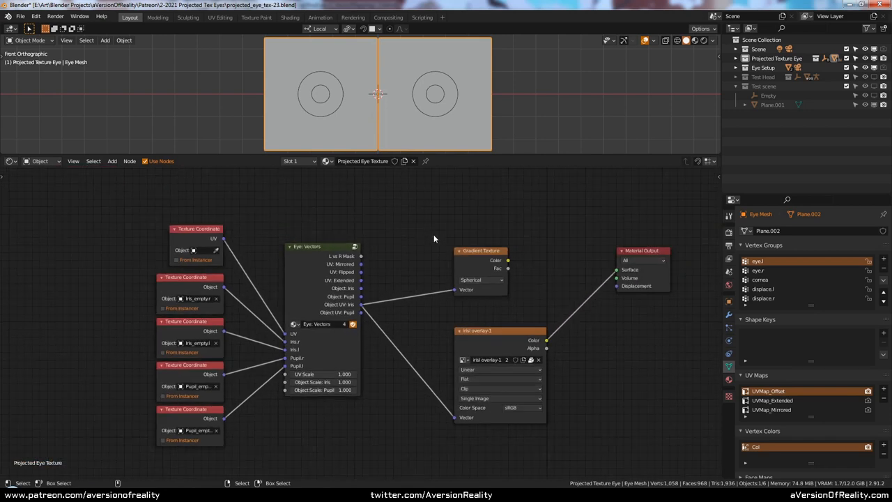
left_click(321, 245)
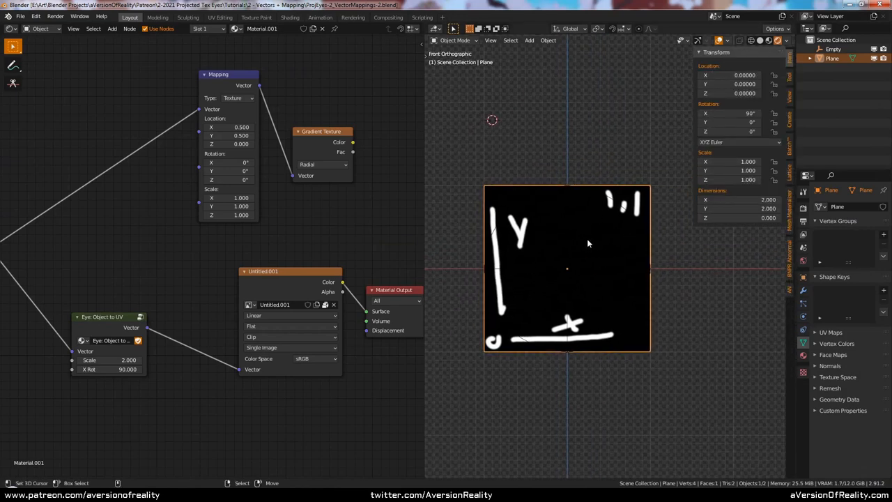
mouse_move(591, 215)
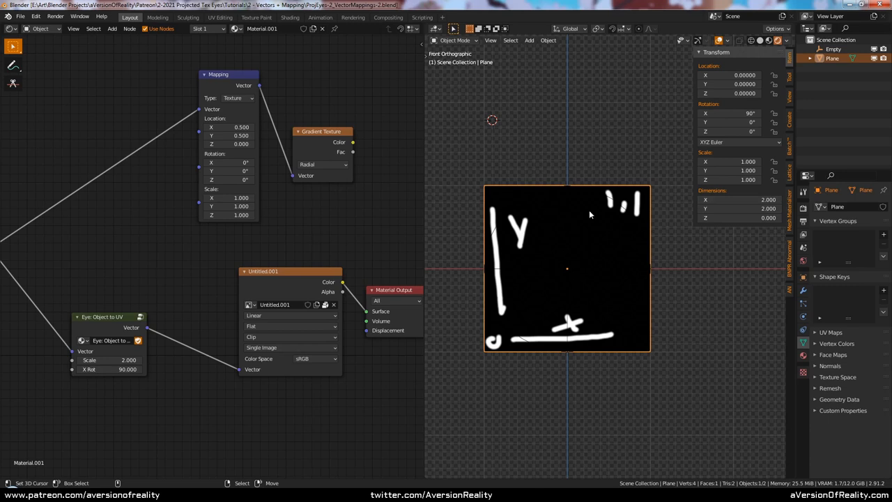
mouse_move(627, 220)
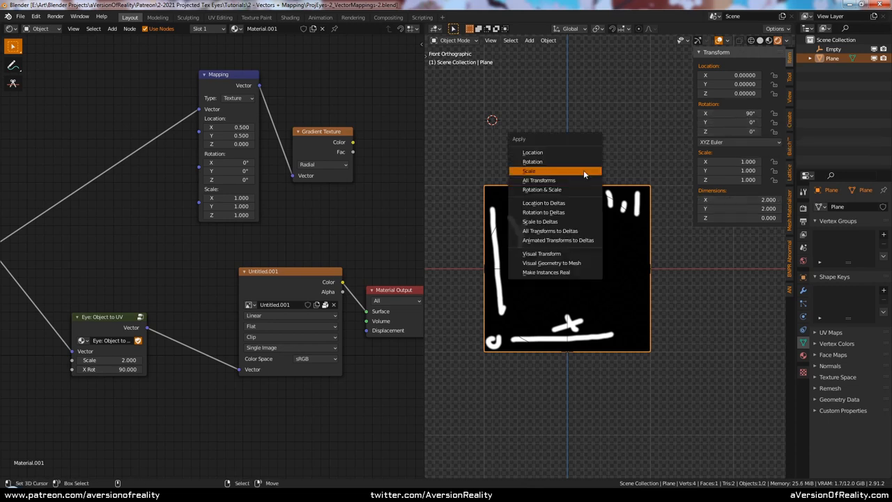
left_click(529, 170)
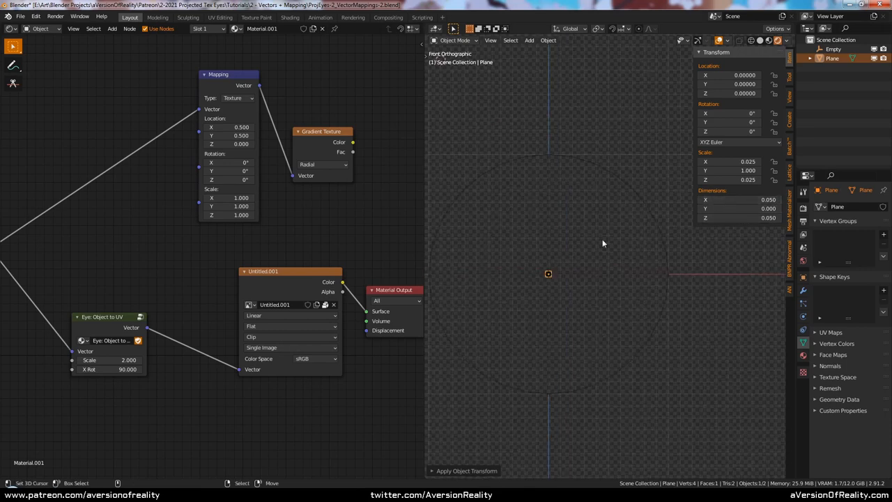
left_click(465, 471)
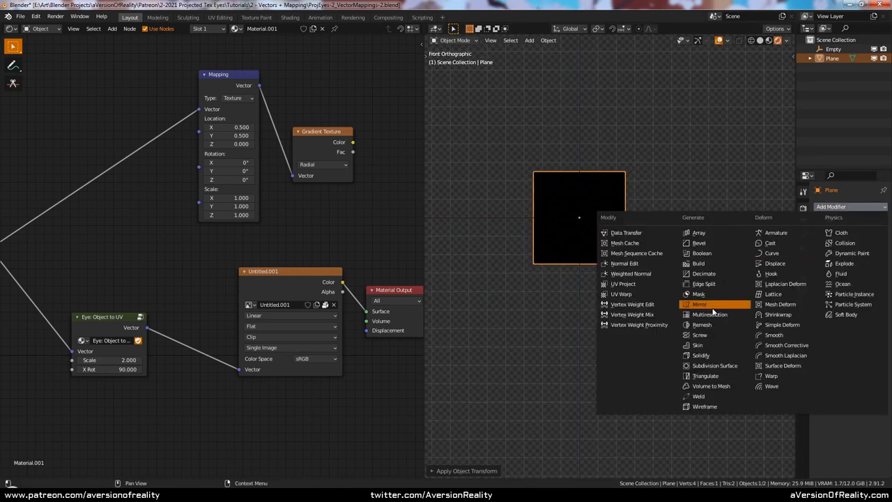
Step: Add a Mirror modifier to the plane and subdivide its geometry in Edit Mode
left_click(699, 303)
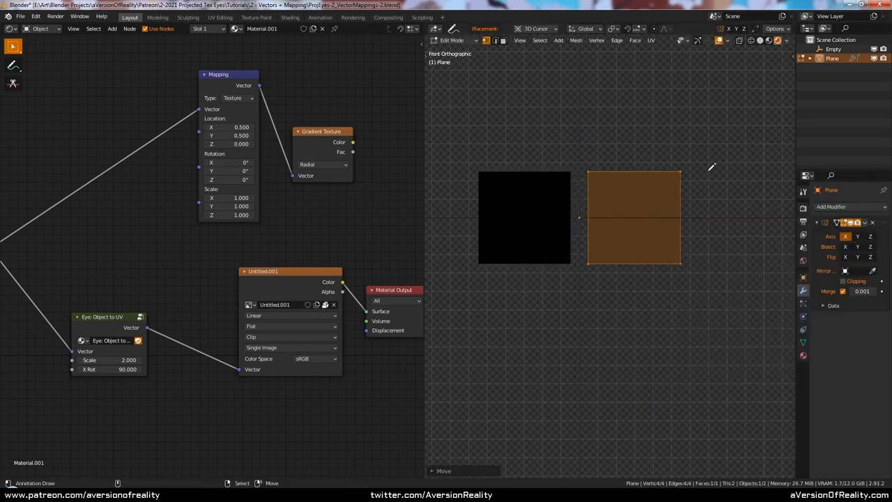
right_click(634, 216)
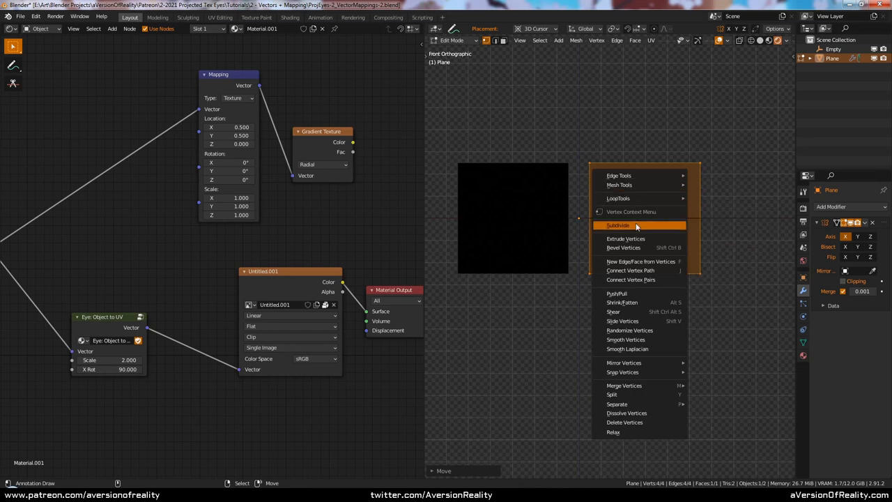
left_click(619, 225)
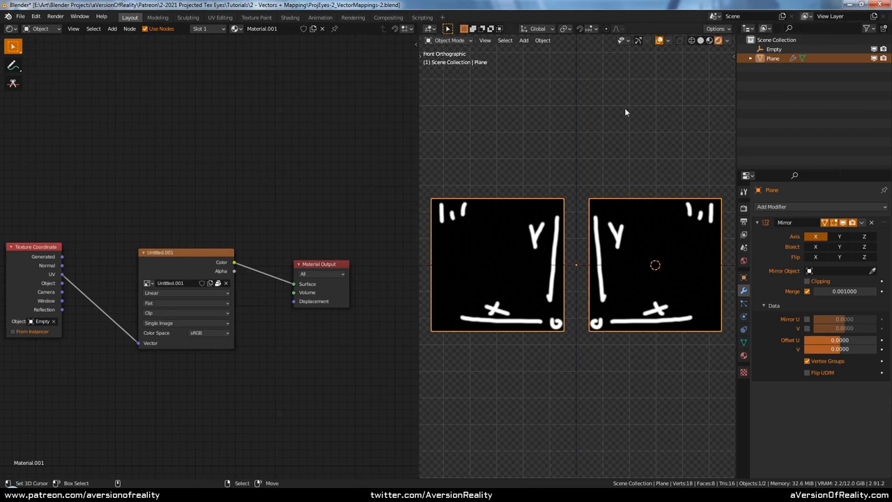
mouse_move(223, 190)
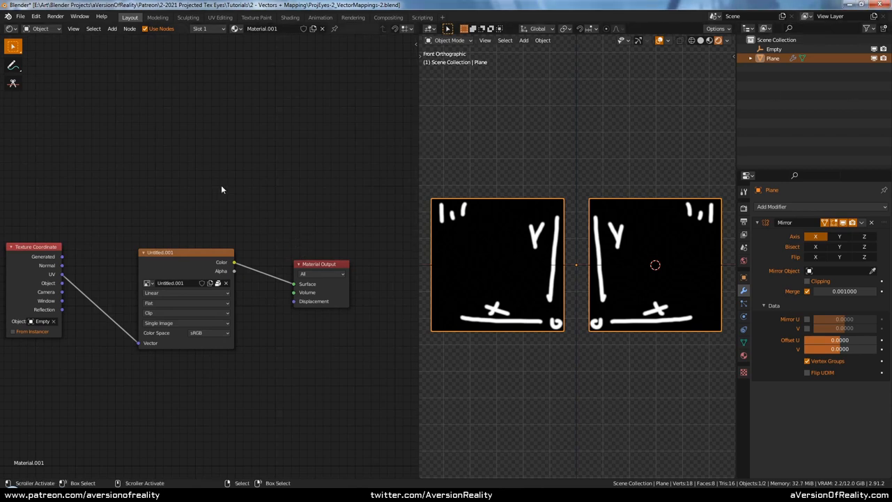
mouse_move(482, 217)
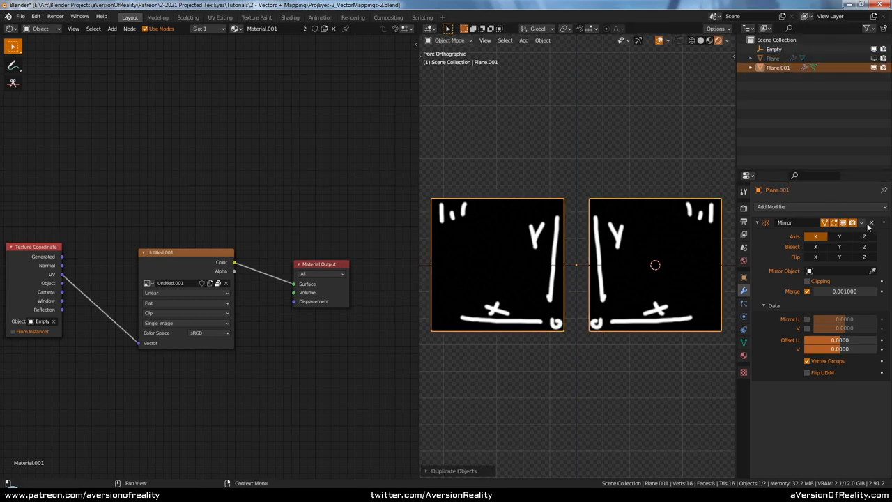
Step: Apply the duplicate's Mirror modifier so the mirrored half becomes real geometry
left_click(871, 223)
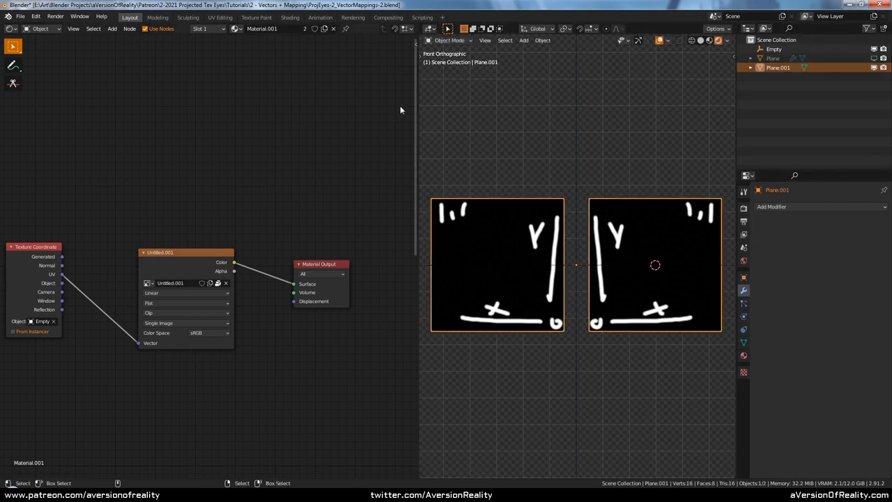
mouse_move(521, 234)
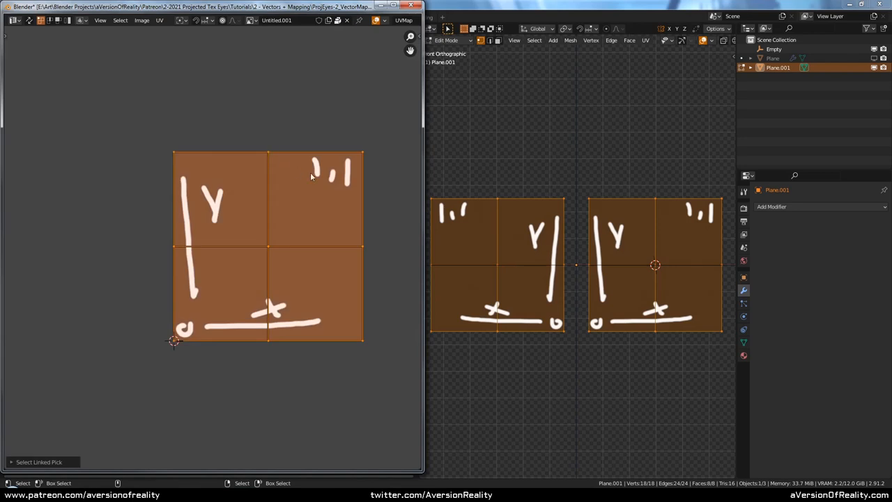
mouse_move(331, 235)
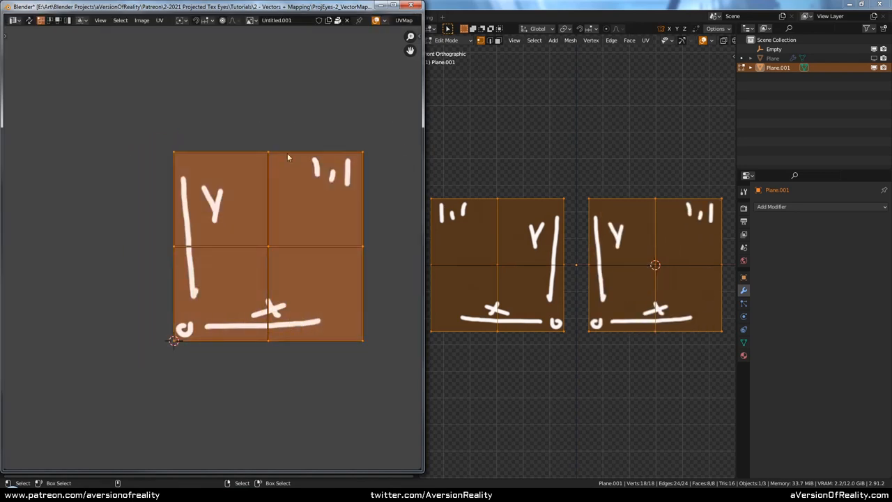
mouse_move(348, 167)
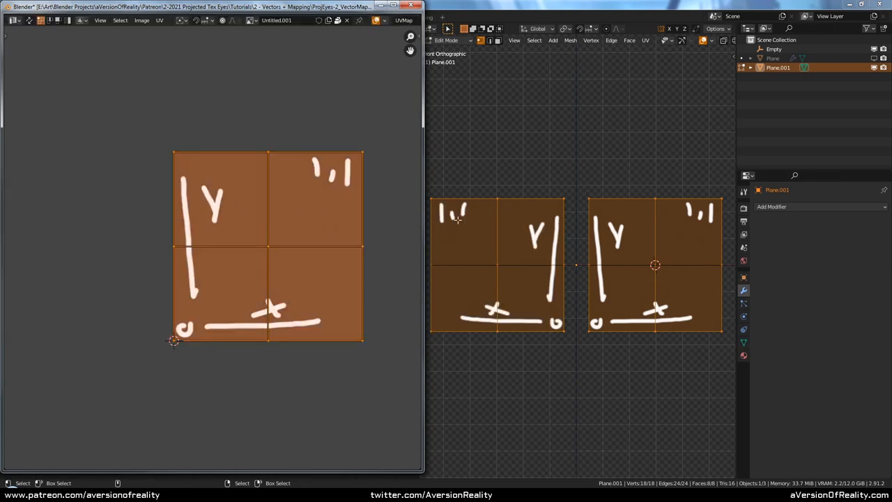
mouse_move(562, 242)
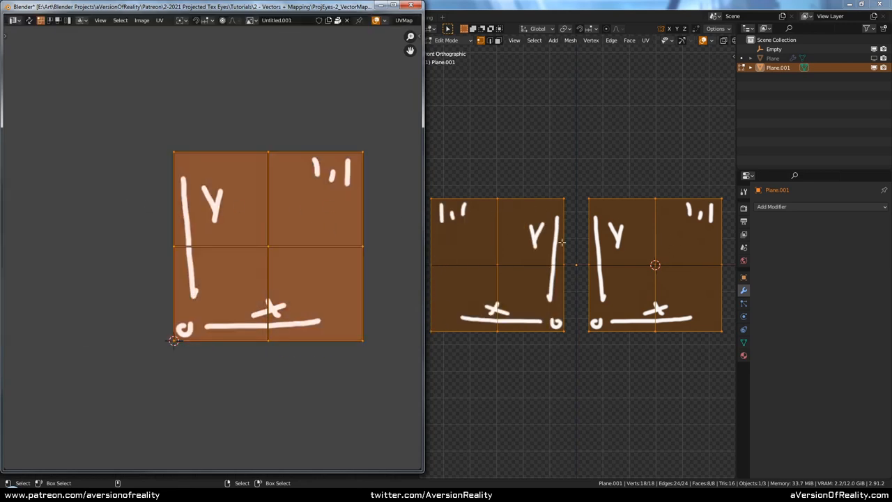
mouse_move(527, 247)
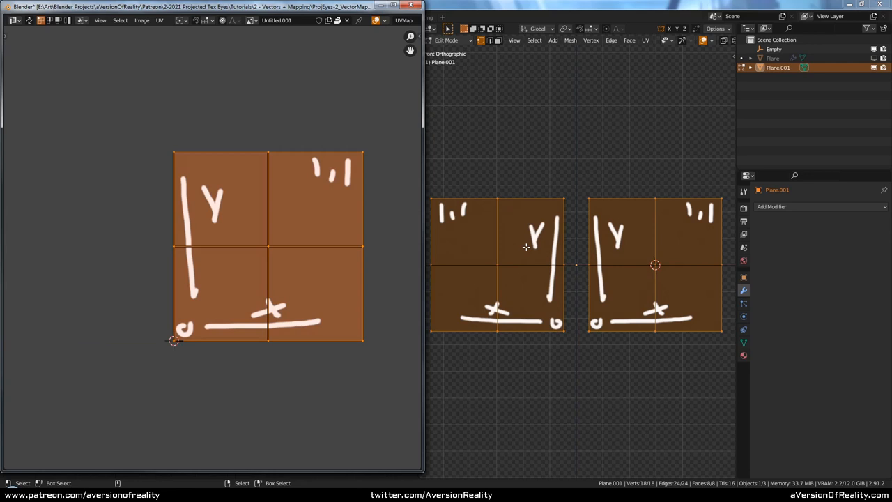
mouse_move(667, 245)
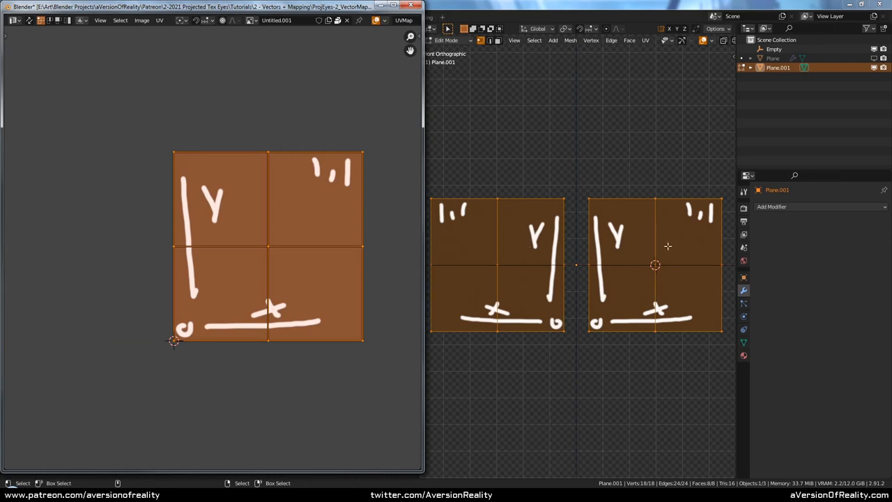
mouse_move(636, 217)
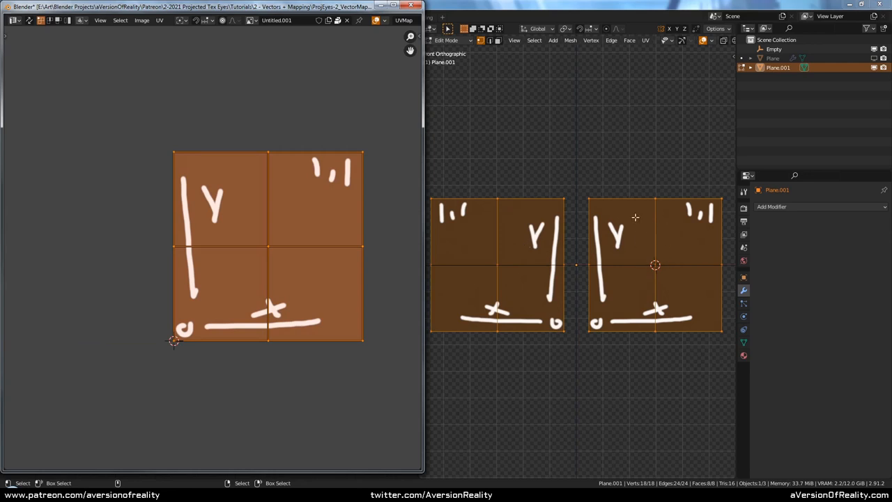
mouse_move(312, 207)
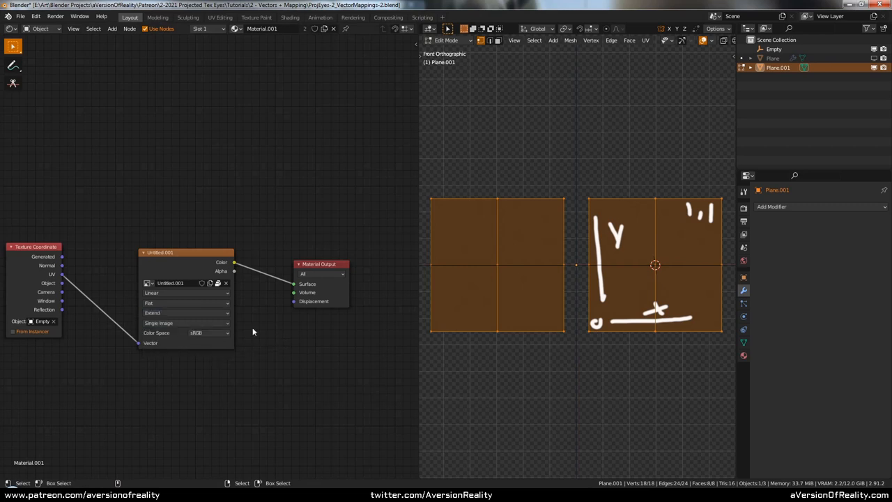
Step: Set the image texture to repeat so the mirrored half of Plane.001 shows the drawing
left_click(187, 323)
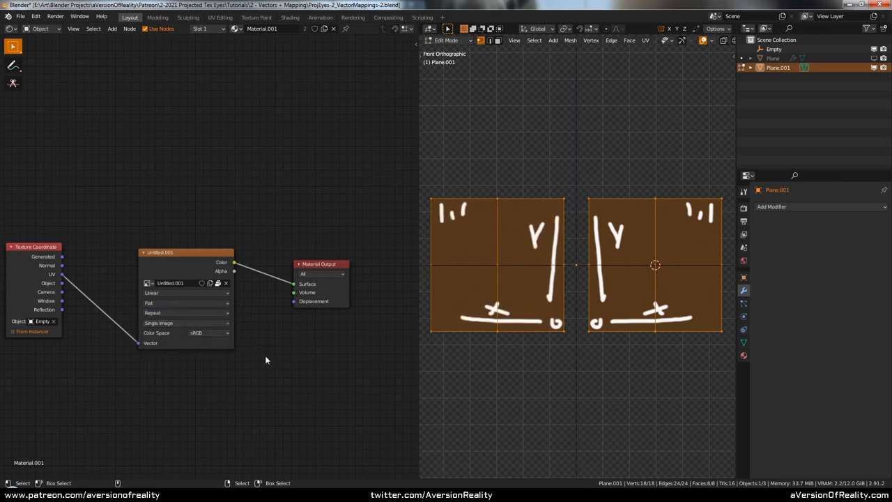
mouse_move(300, 341)
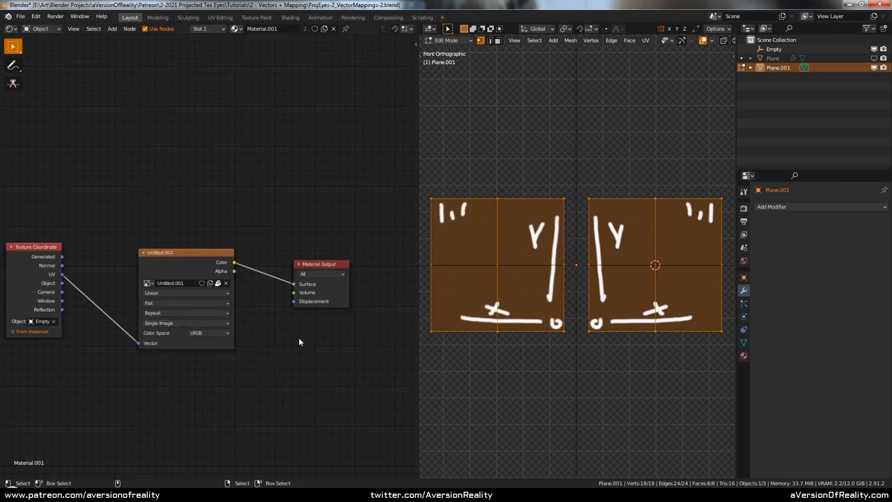
mouse_move(578, 234)
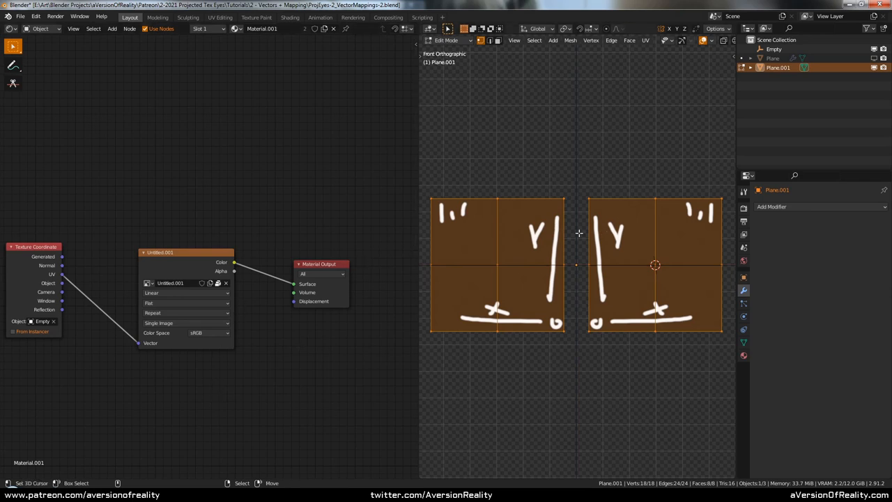
mouse_move(574, 244)
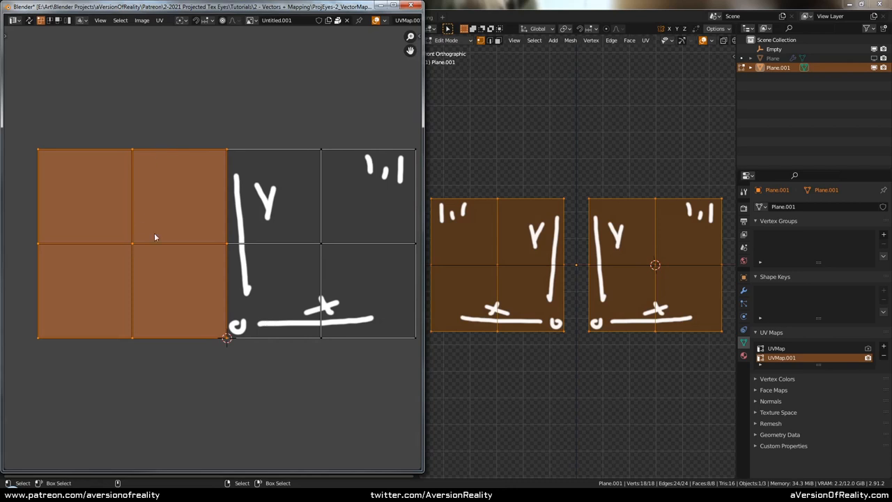
Step: Move the new UV map's UVs so both halves show the texture unmirrored
key("s")
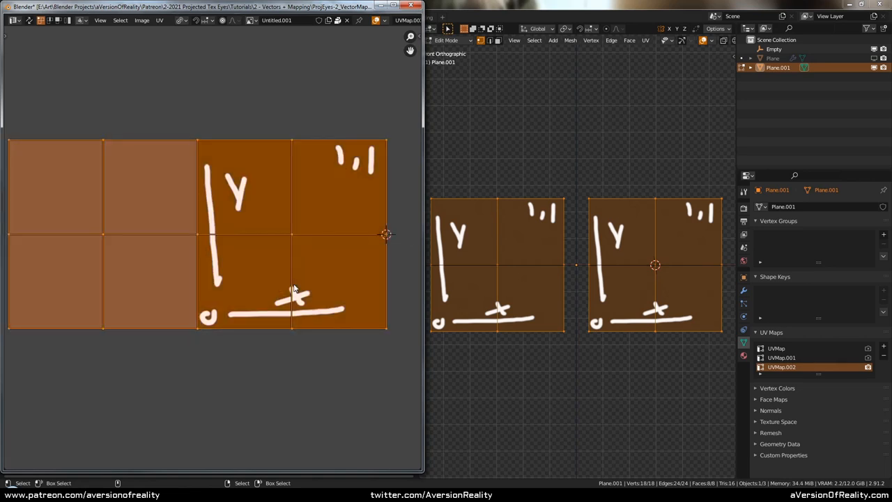
mouse_move(186, 189)
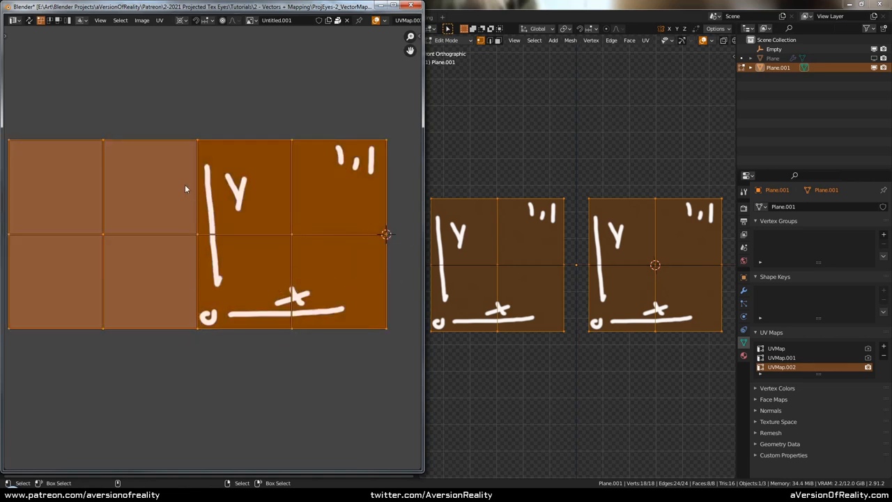
Step: Scale the selected UVs over the lower portion of the test image
key("s")
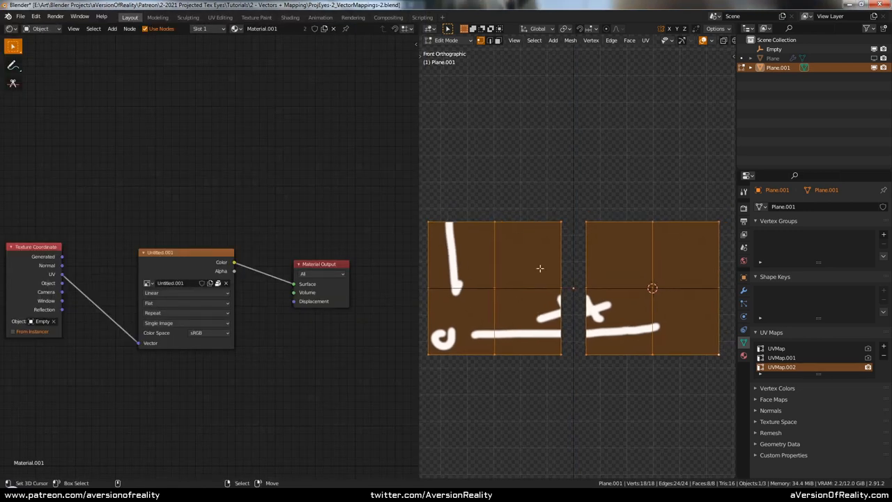
mouse_move(701, 73)
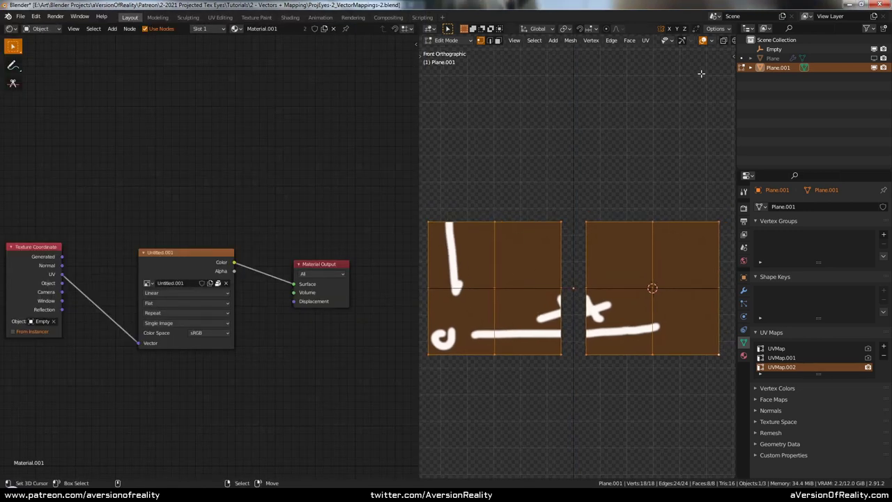
mouse_move(610, 309)
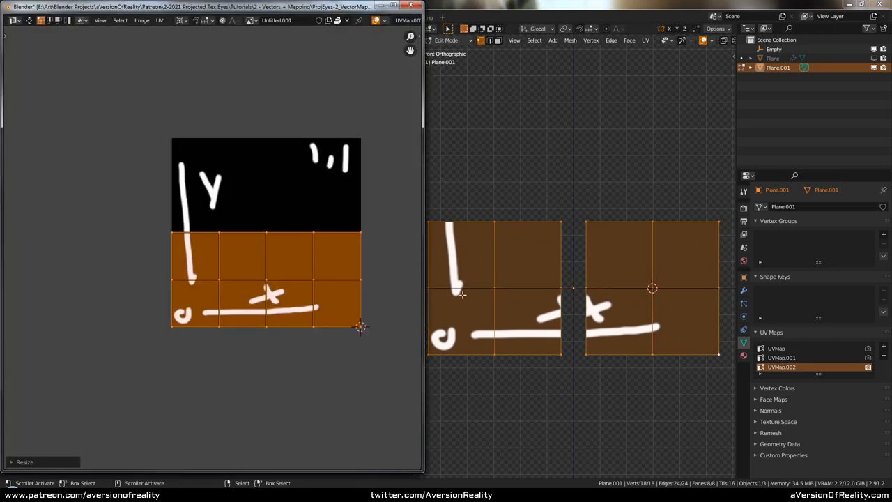
mouse_move(608, 292)
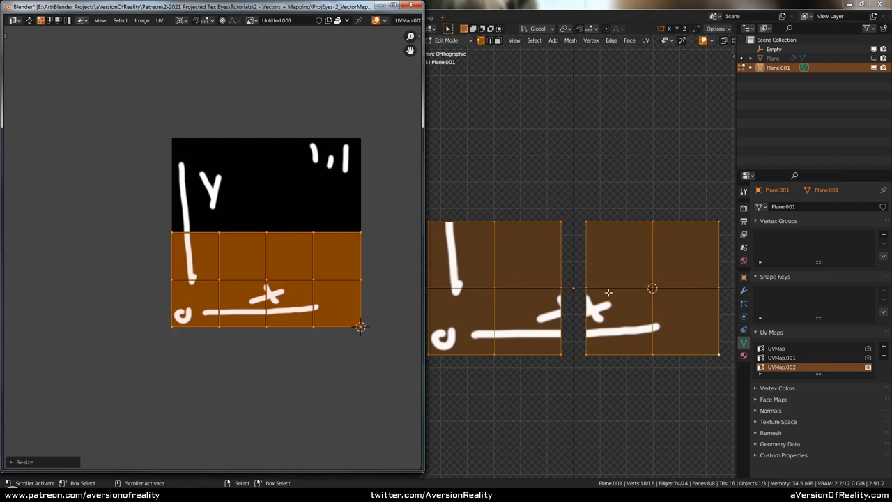
mouse_move(477, 257)
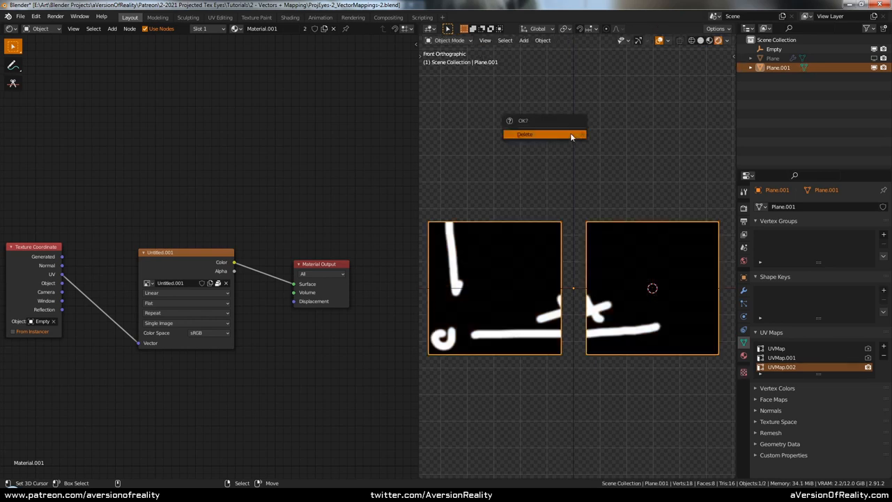
Step: Delete the duplicate Plane.001 and save the file
left_click(544, 134)
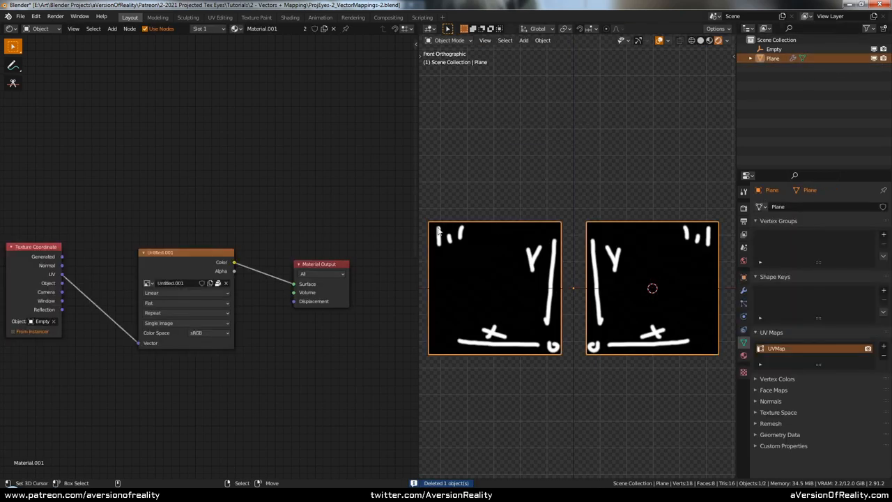
key("ctrl+s")
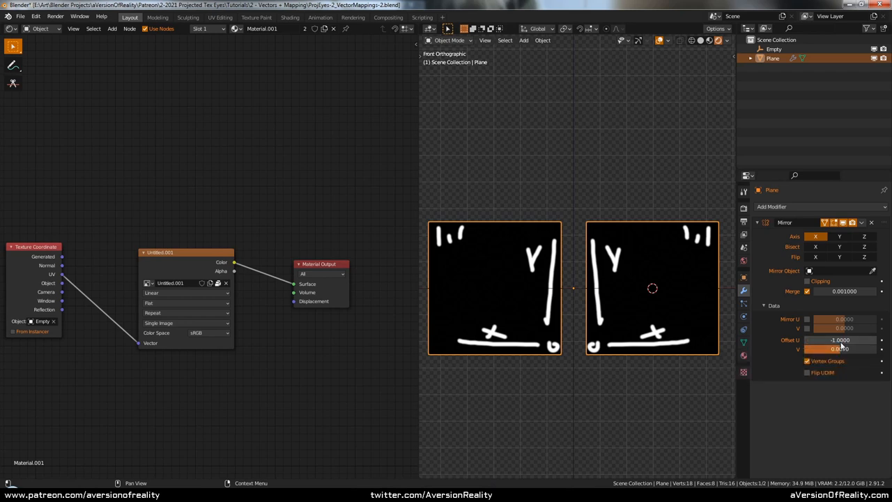
Step: Drag the original plane's Mirror modifier Offset U to -1
left_click_drag(838, 340, 847, 340)
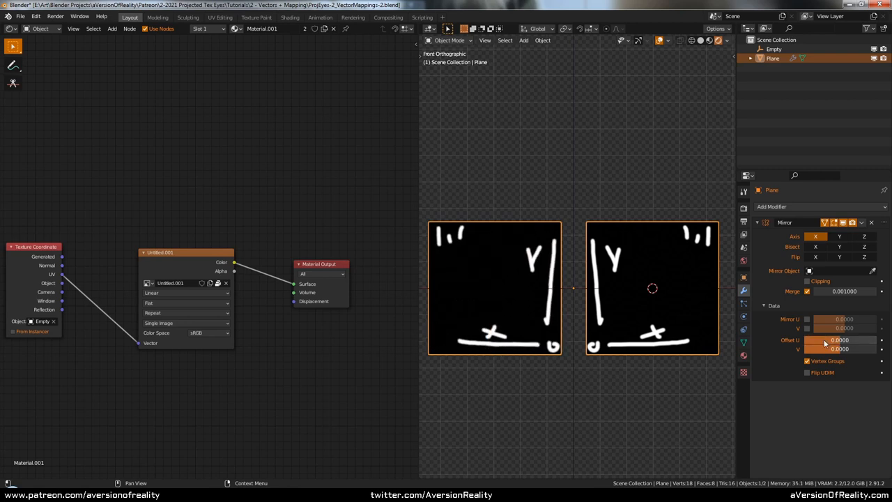
left_click_drag(839, 340, 824, 340)
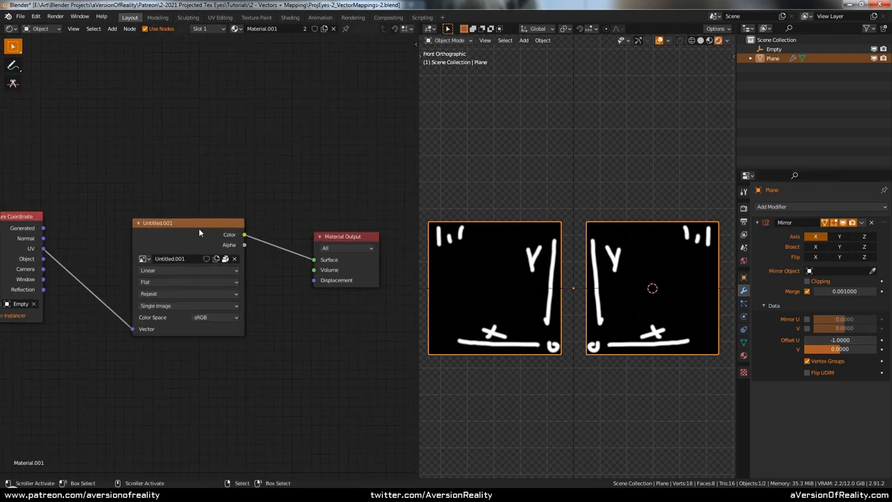
Step: Add a Separate XYZ node and place a Map Range node between its X output and Surface
left_click_drag(188, 223, 182, 298)
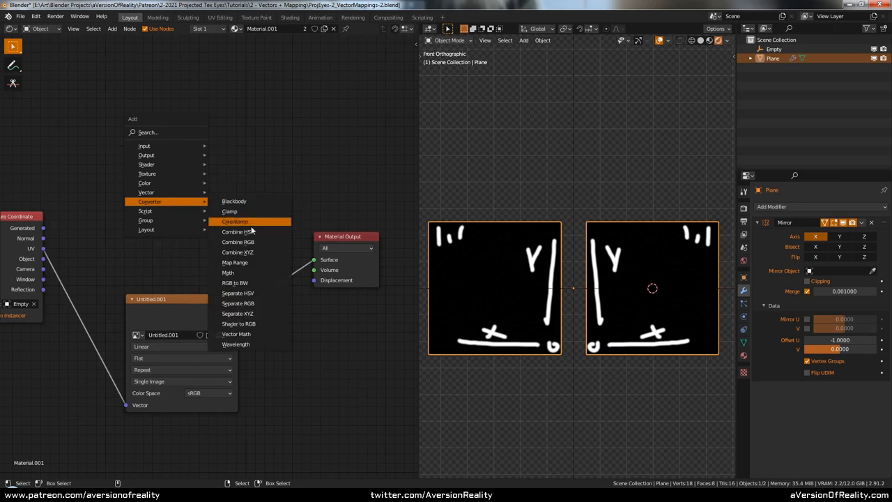
left_click(236, 312)
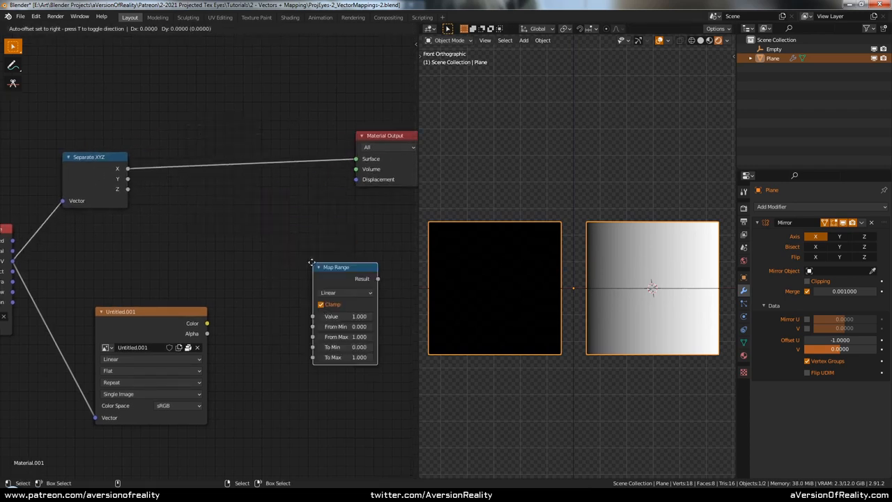
left_click_drag(336, 267, 212, 115)
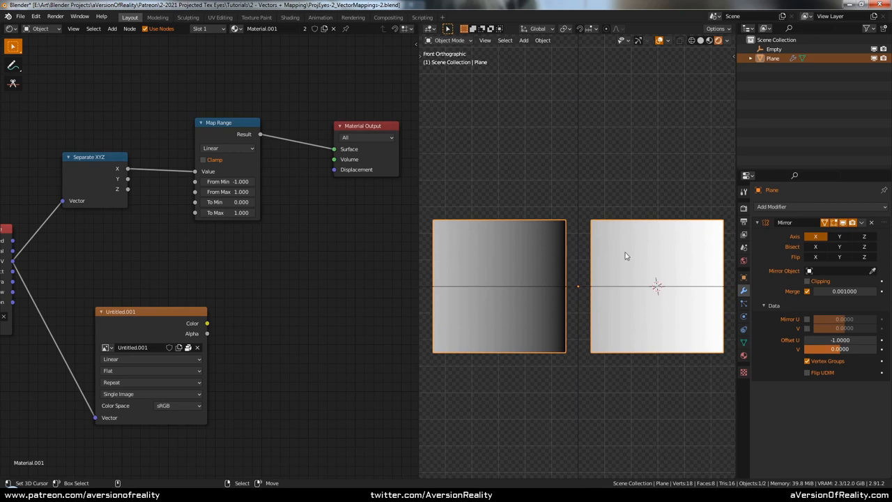
mouse_move(566, 251)
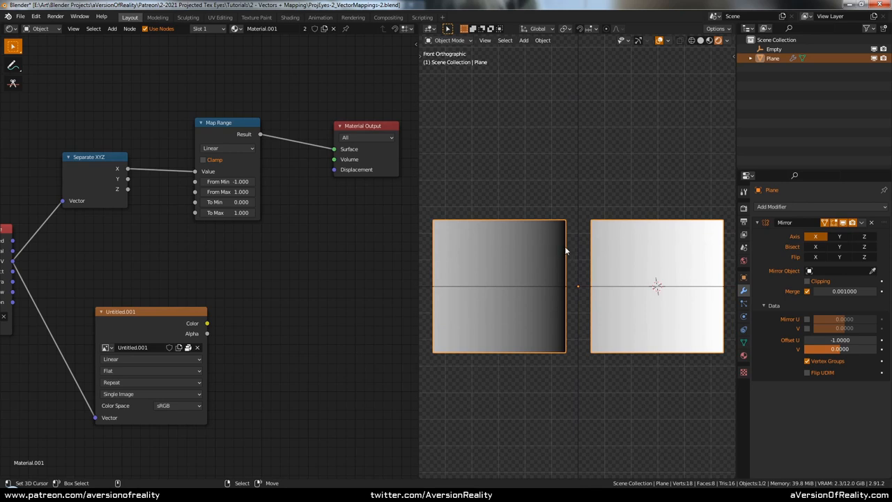
mouse_move(452, 257)
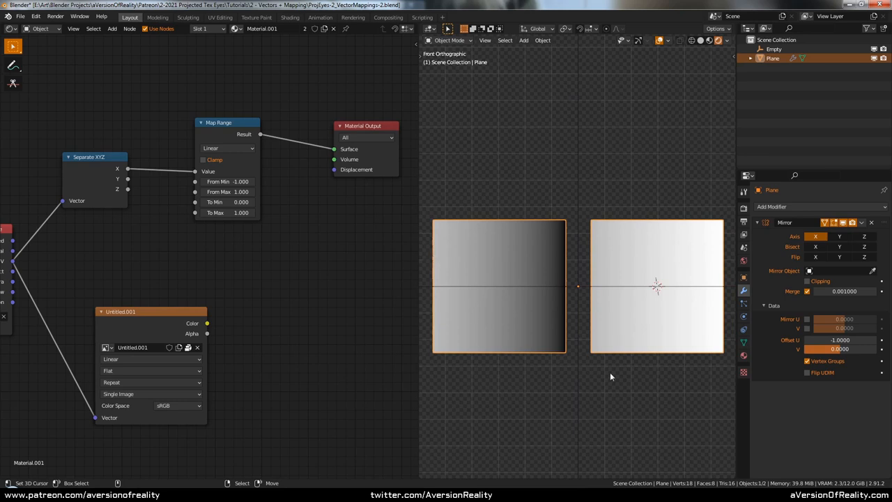
mouse_move(593, 269)
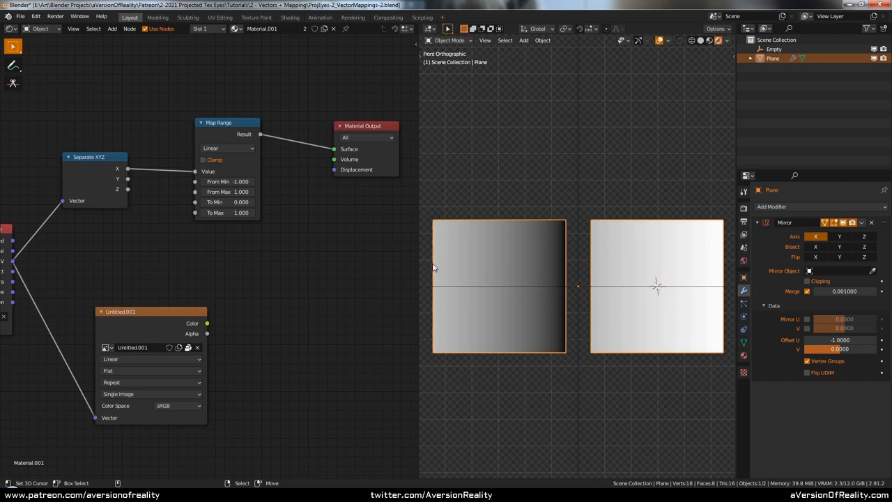
mouse_move(592, 270)
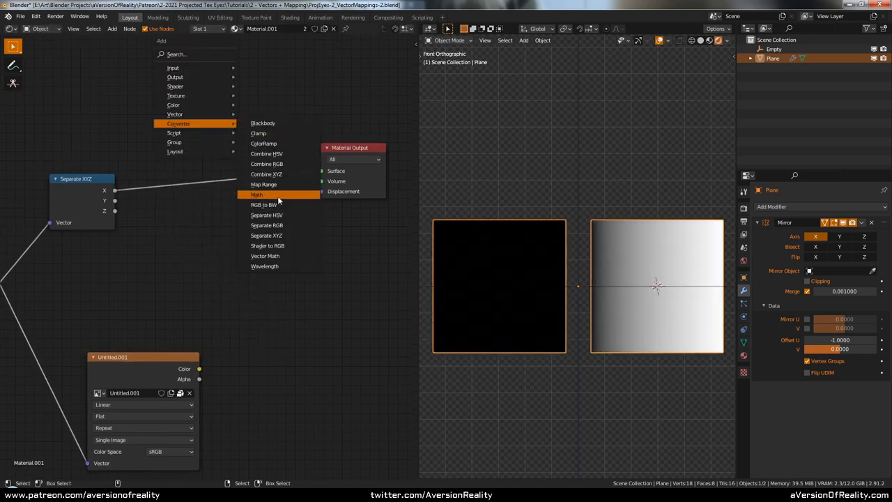
Step: Add a Greater Than math node at 0.5, frame it as 'Left vs Right Mask' and save
left_click(256, 195)
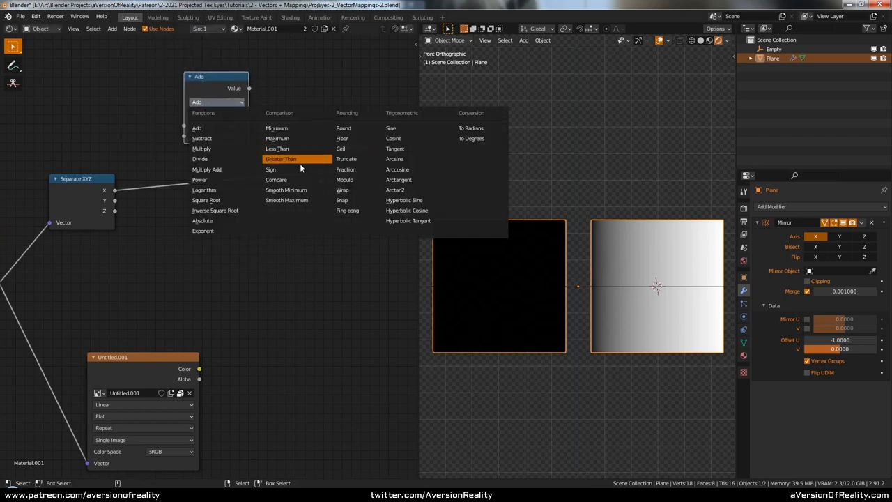
left_click(280, 159)
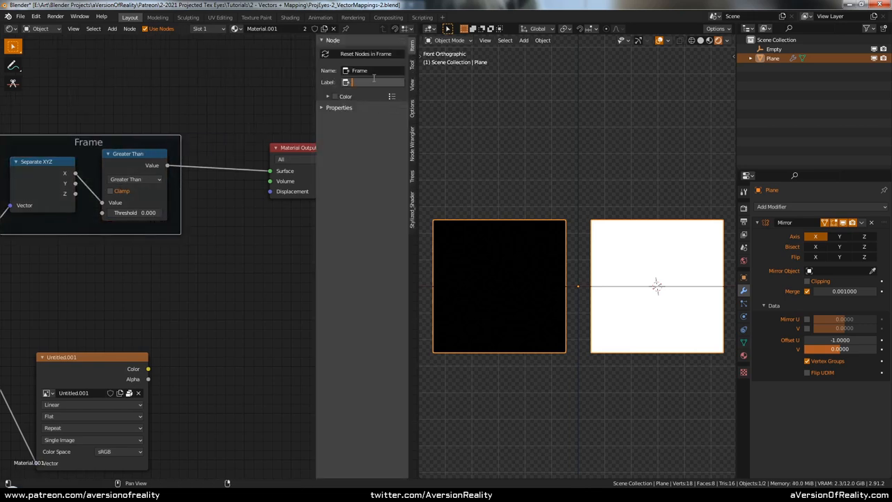
type("Left vs Right Mask")
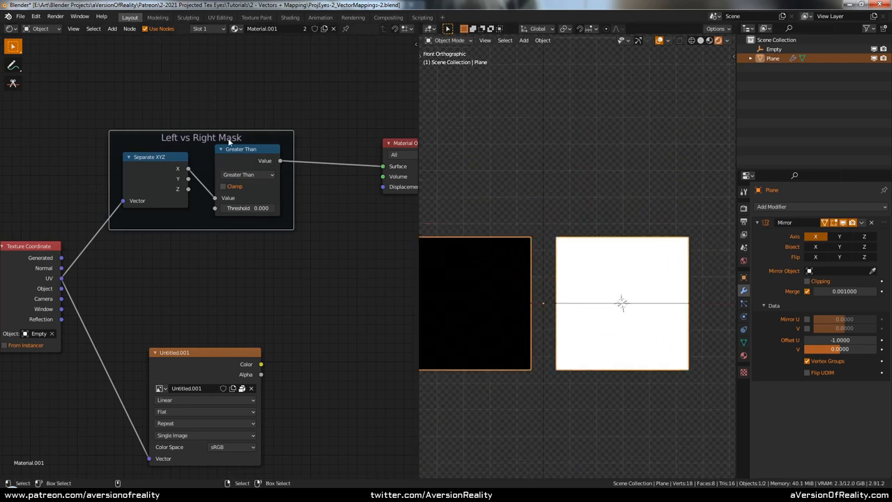
key("ctrl+s")
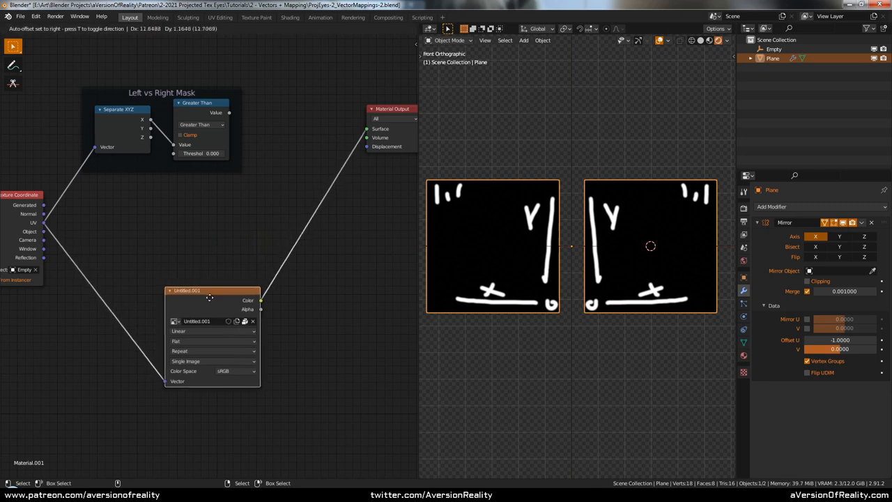
Step: Set the image texture's extension mode to Extend
left_click(211, 351)
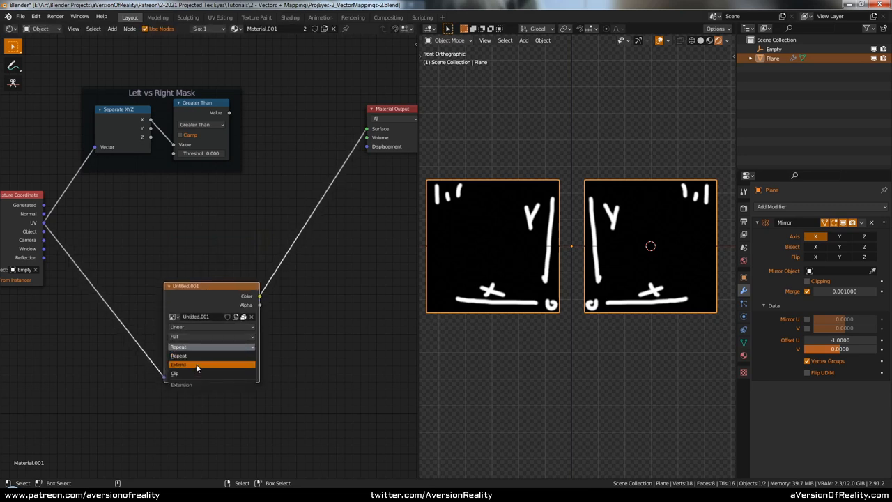
left_click(174, 373)
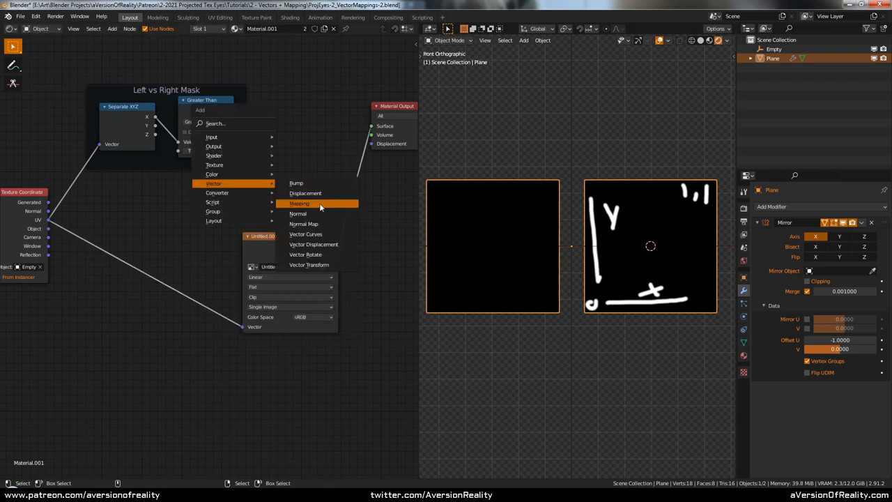
Step: Add a Mapping node ahead of the image texture and set its type to Texture
left_click(299, 203)
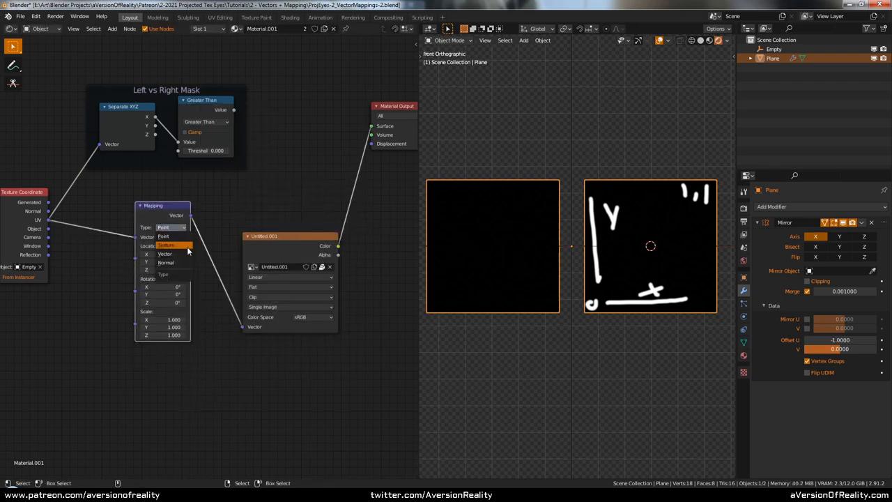
left_click(167, 245)
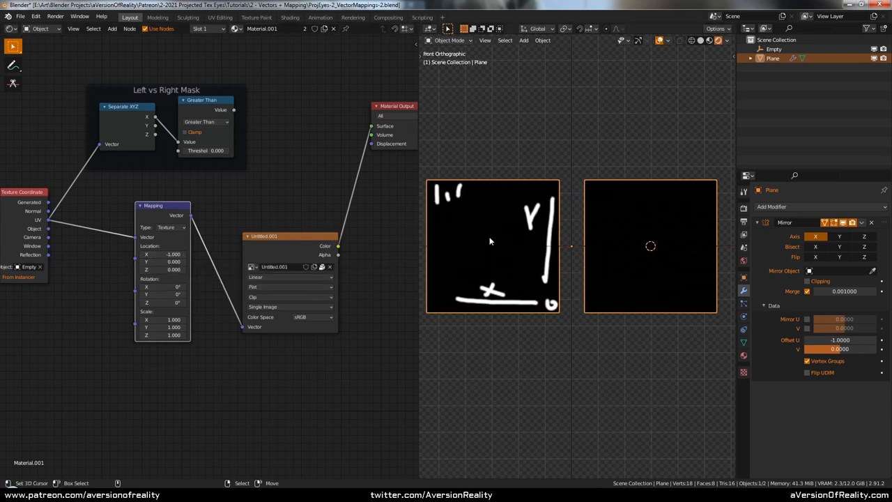
mouse_move(533, 237)
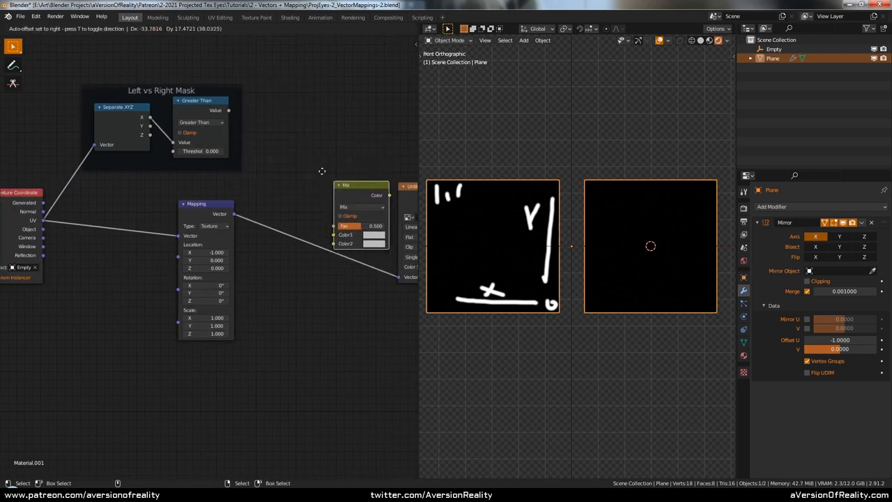
Step: Drop a Mix node onto the vector link and select the mirroring nodes for framing
left_click_drag(361, 185, 309, 117)
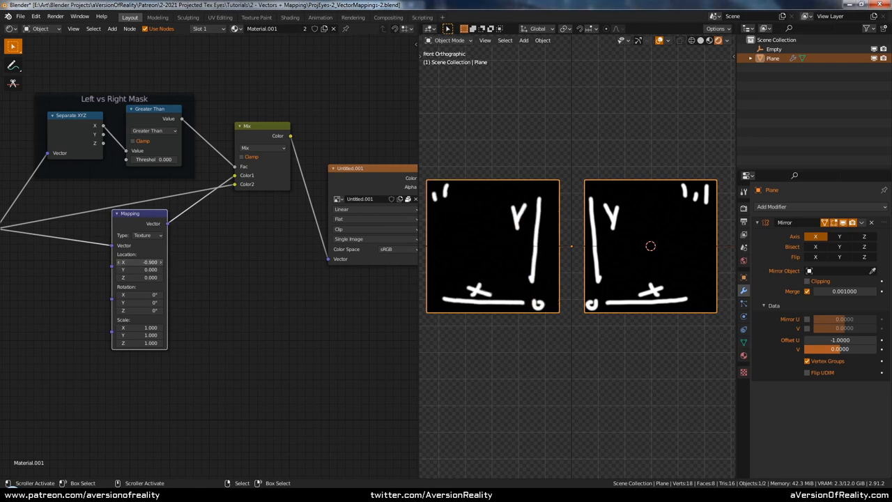
left_click(142, 262)
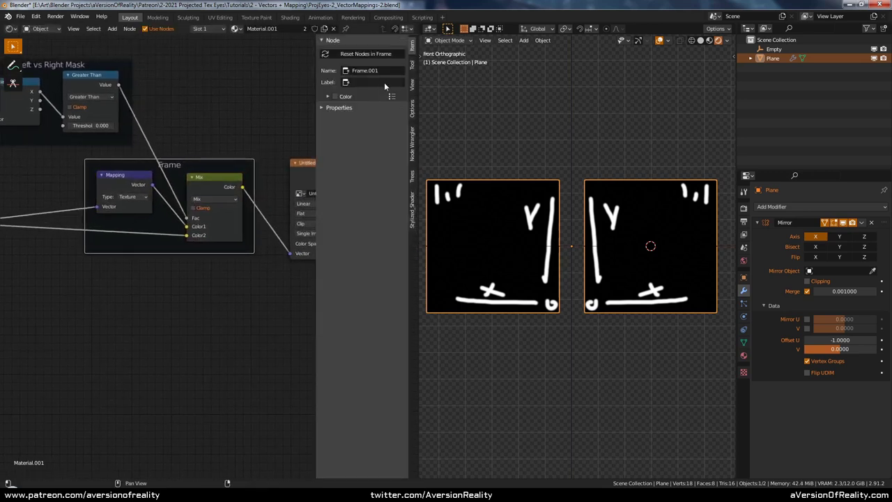
Step: Label the new frame 'Mirrored UVs'
type("Mirrored")
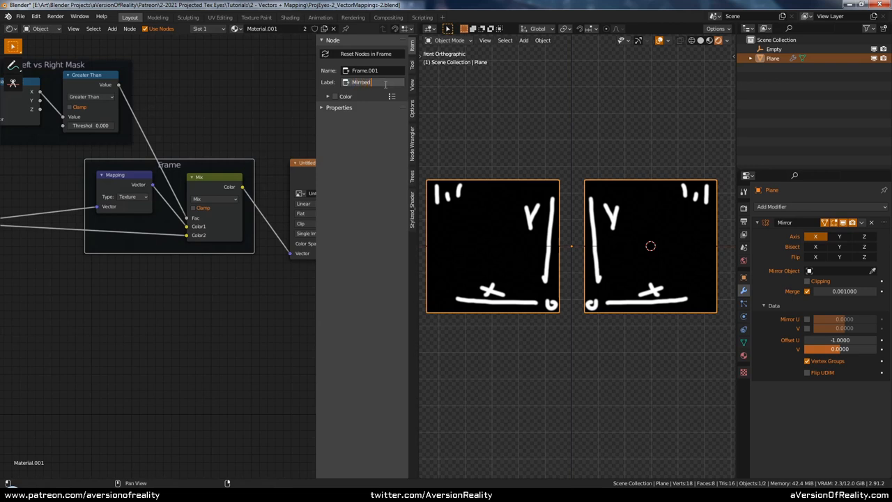
type("UVs")
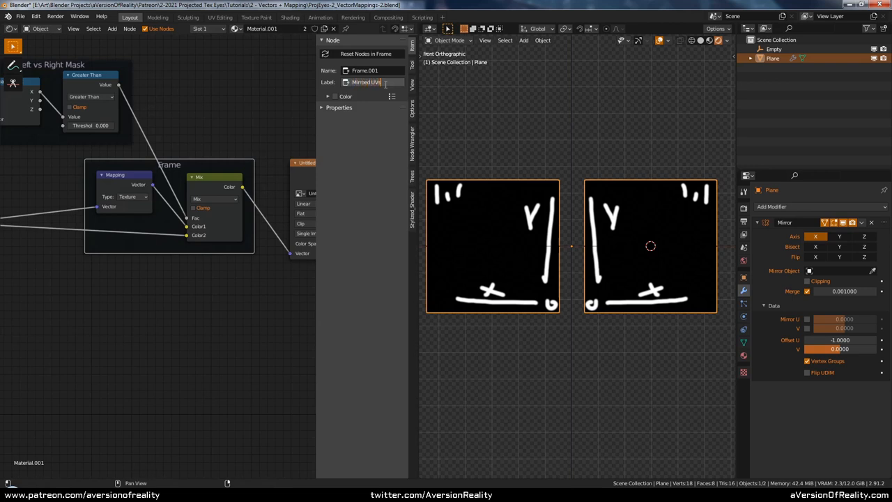
key("Return")
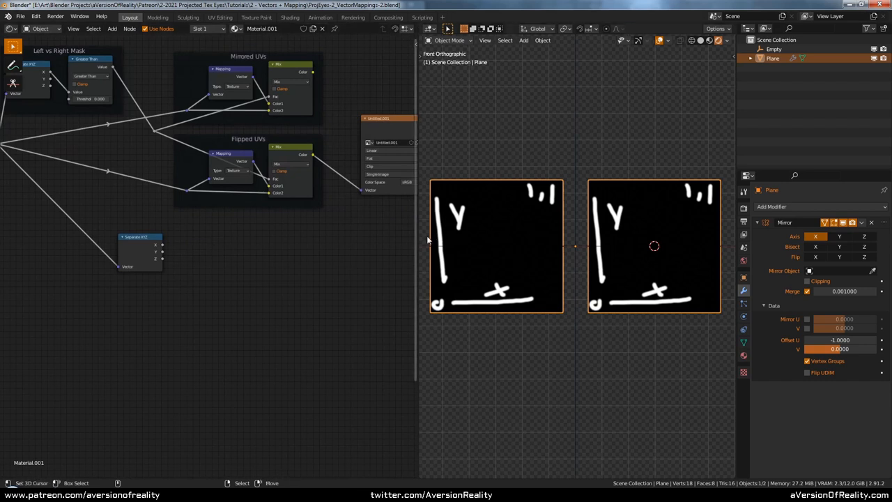
Step: Add a Map Range node beside the Separate XYZ node
left_click_drag(139, 237, 133, 265)
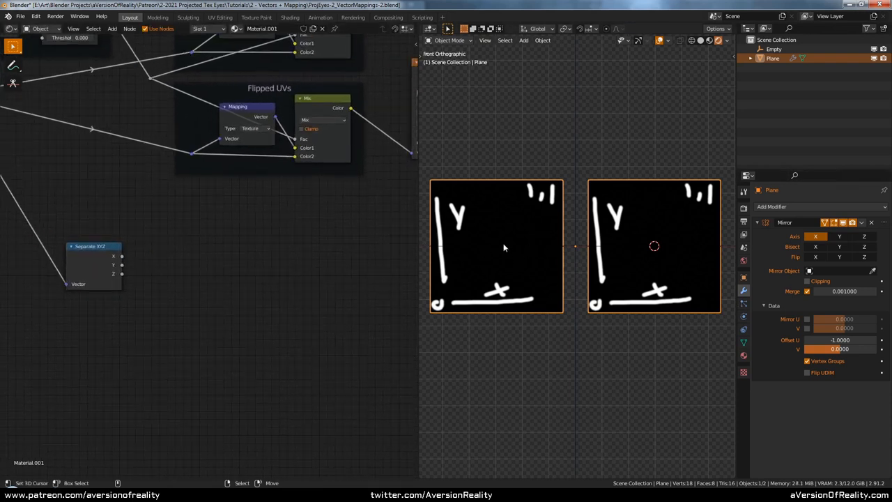
mouse_move(537, 301)
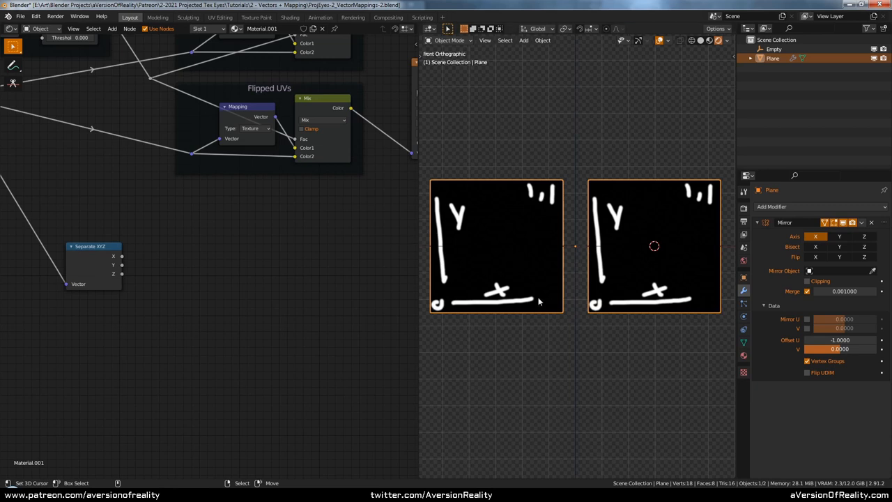
mouse_move(663, 244)
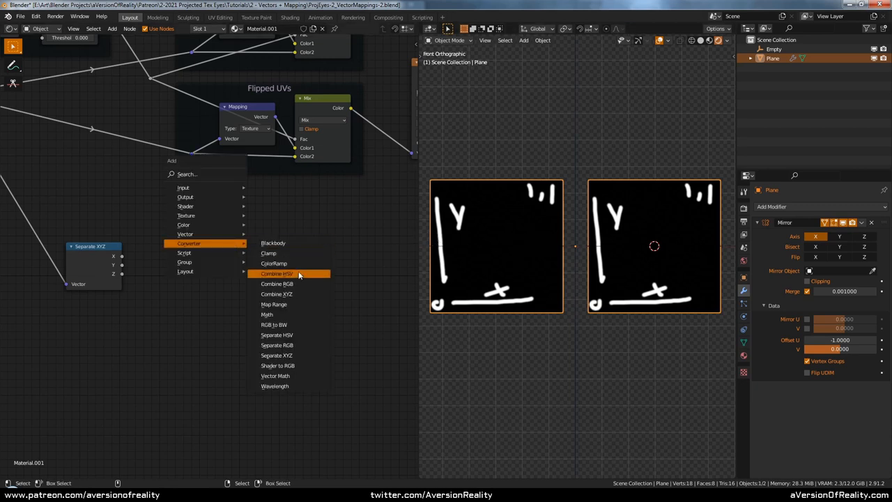
left_click(273, 303)
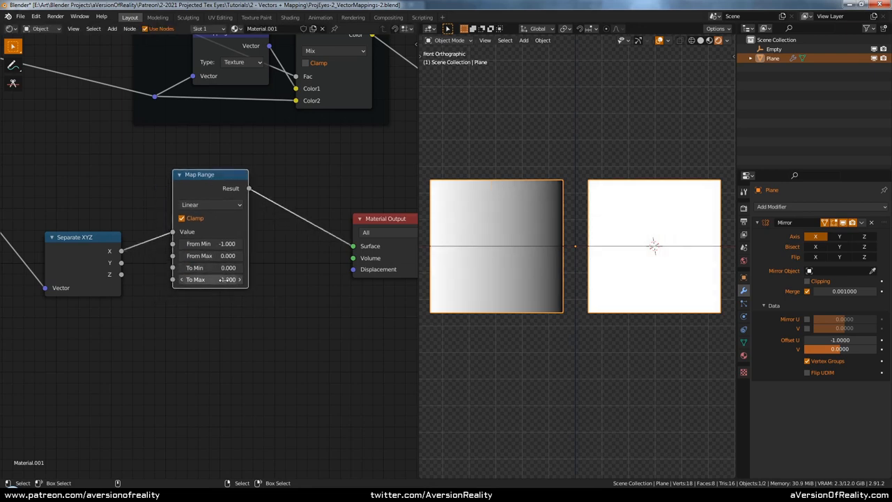
Step: Place a second Map Range with its own From Min/Max values and add a Combine XYZ node
left_click_drag(209, 279, 220, 279)
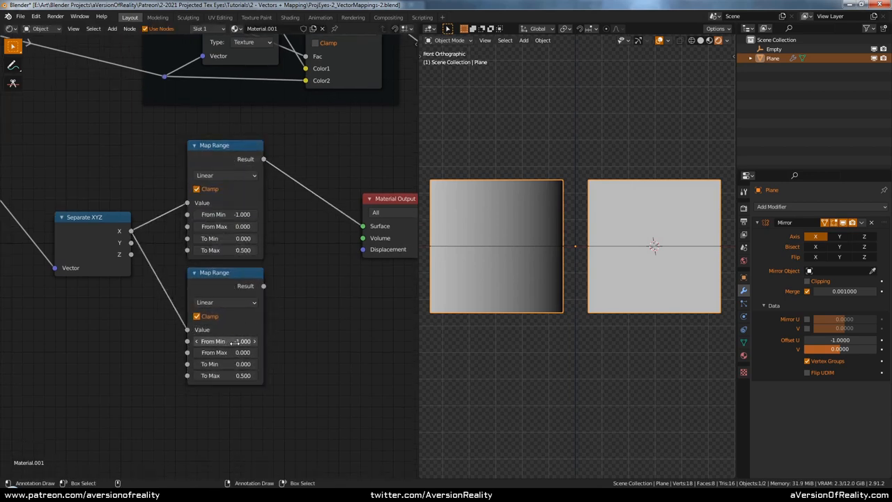
left_click(224, 340)
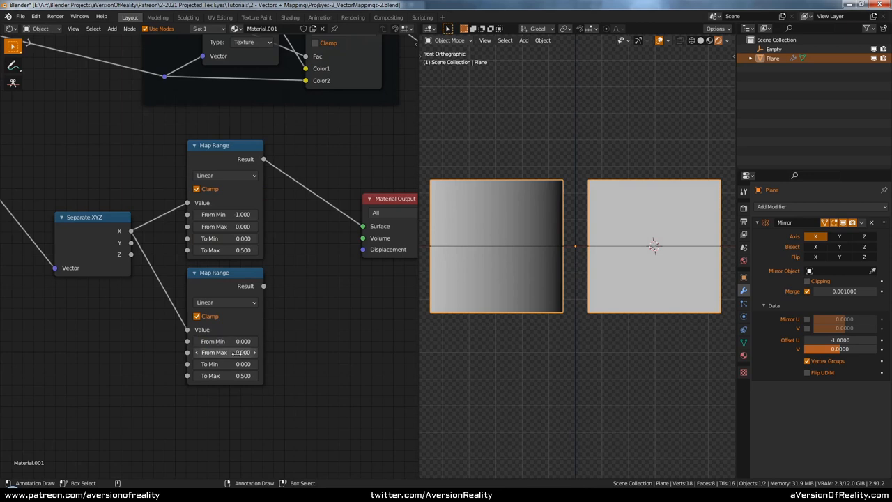
double_click(223, 363)
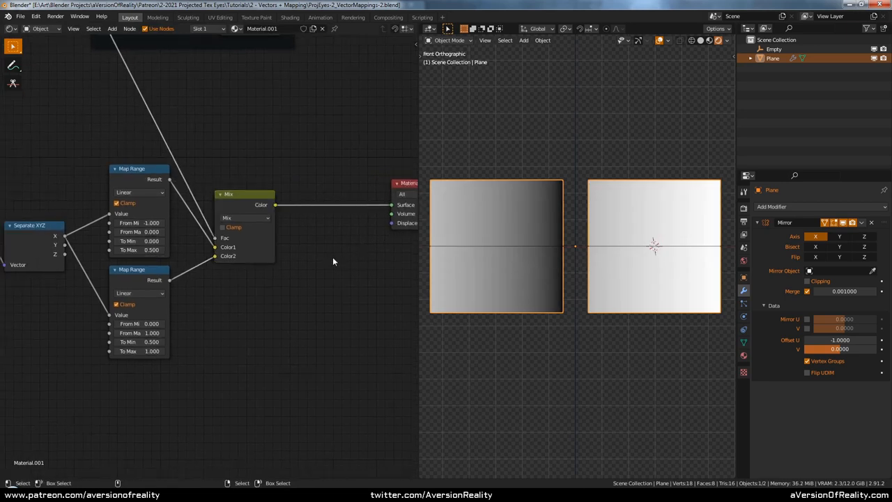
mouse_move(562, 237)
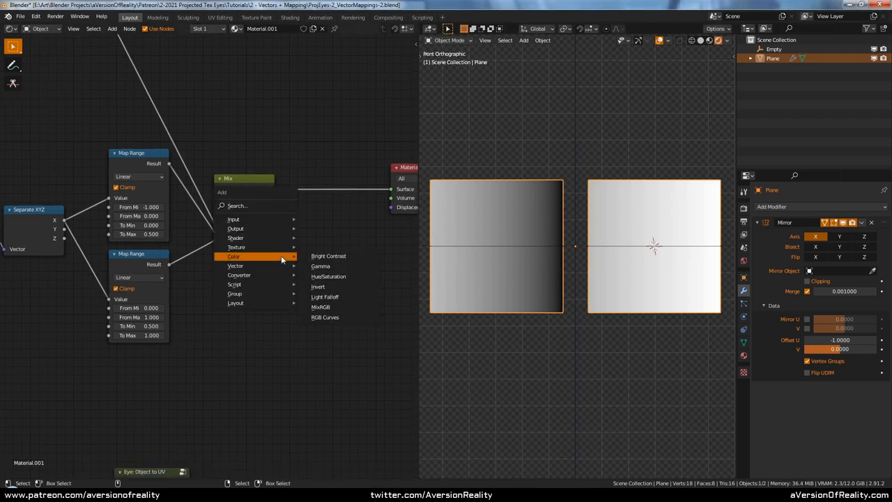
mouse_move(234, 265)
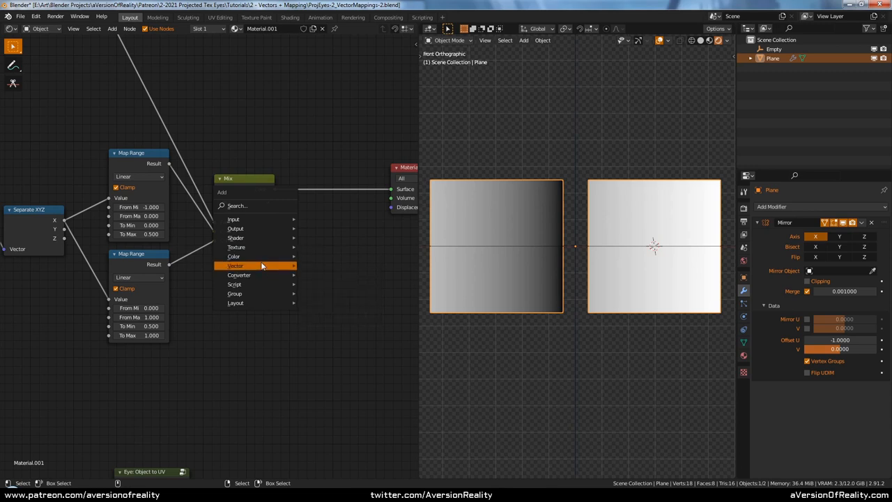
mouse_move(240, 274)
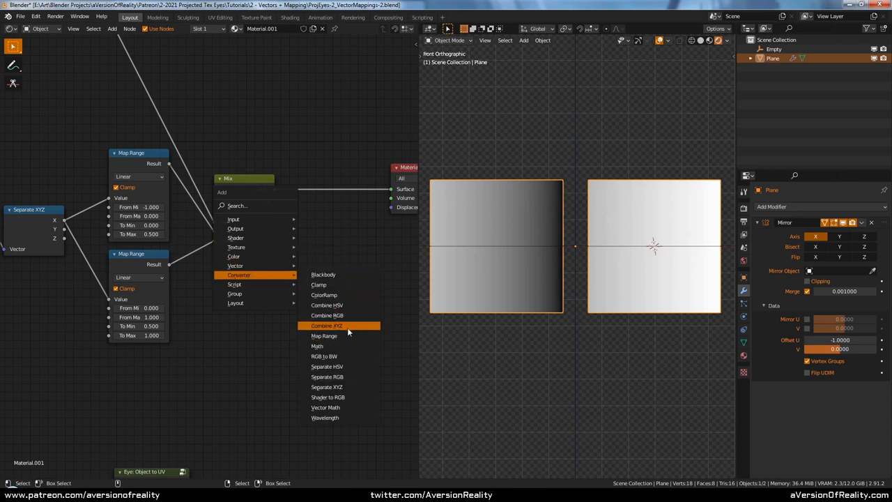
left_click(326, 326)
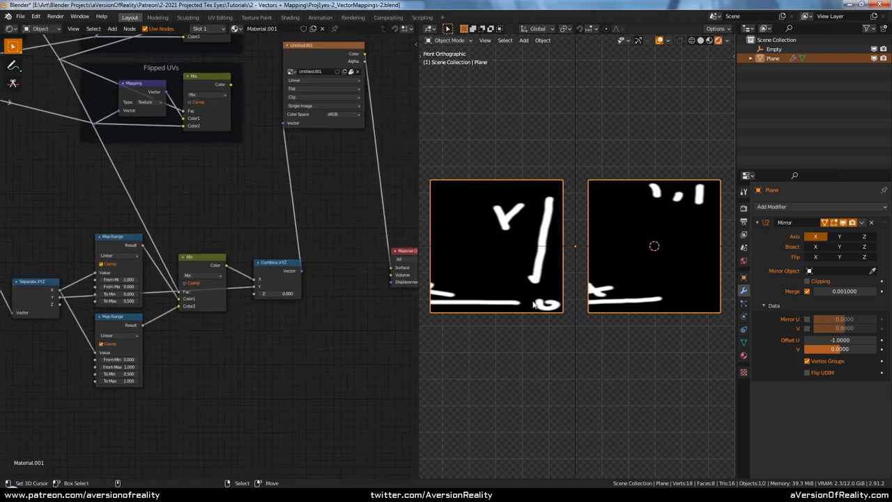
mouse_move(426, 304)
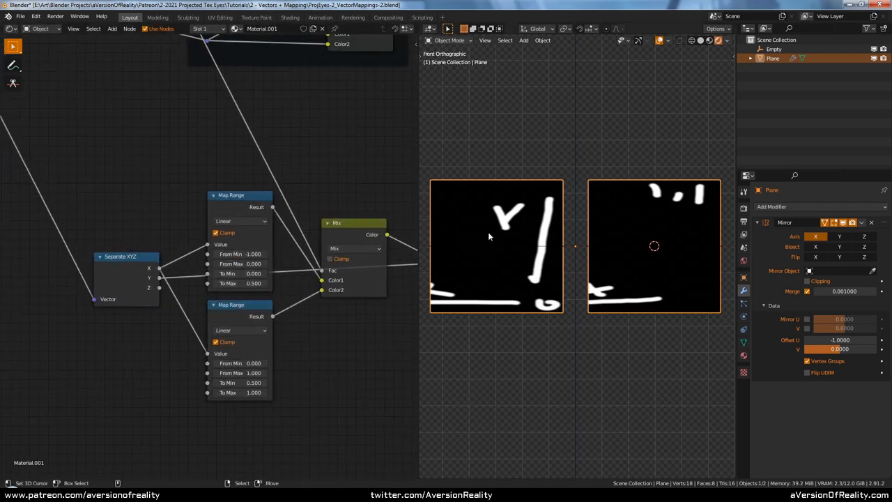
left_click(239, 273)
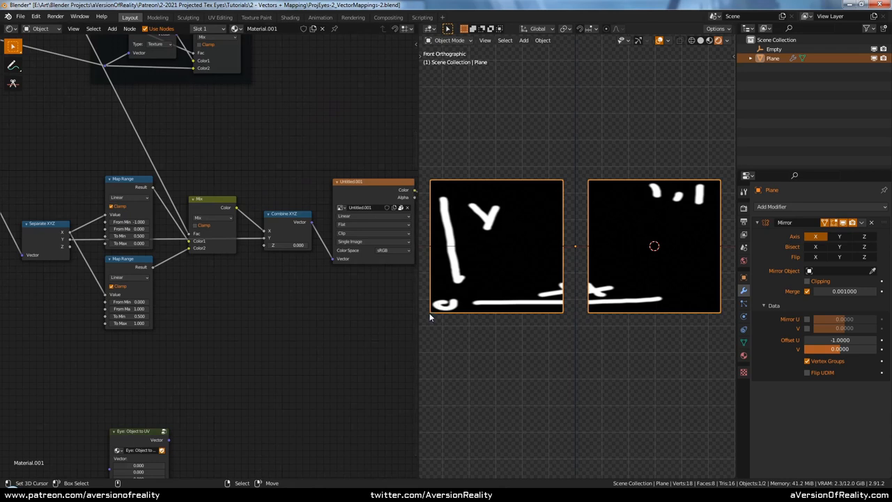
mouse_move(535, 59)
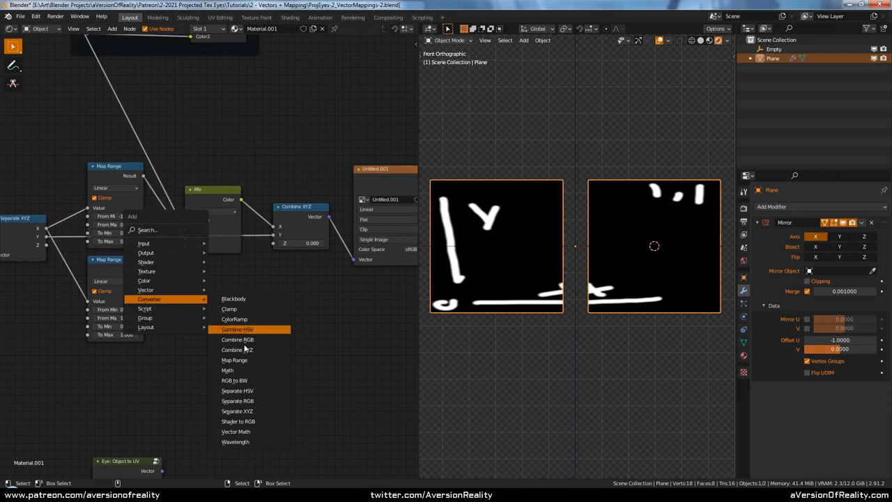
left_click(226, 371)
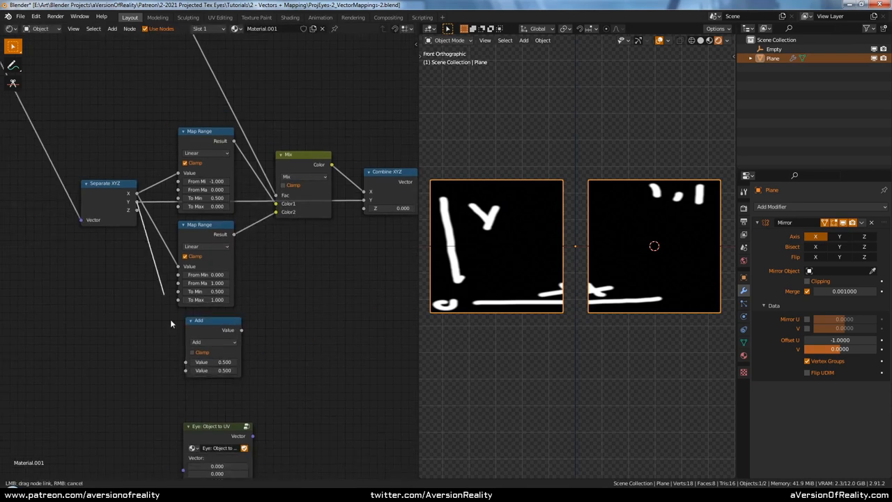
left_click(215, 341)
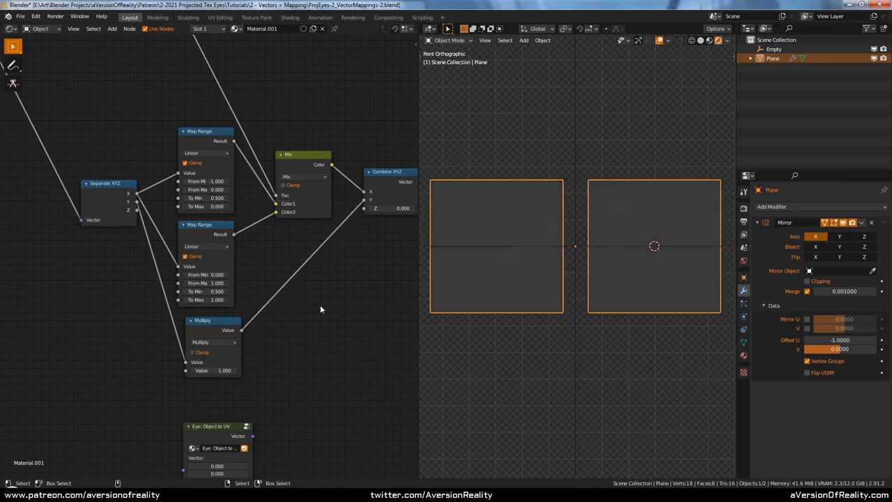
left_click_drag(216, 370, 234, 370)
type("0.500")
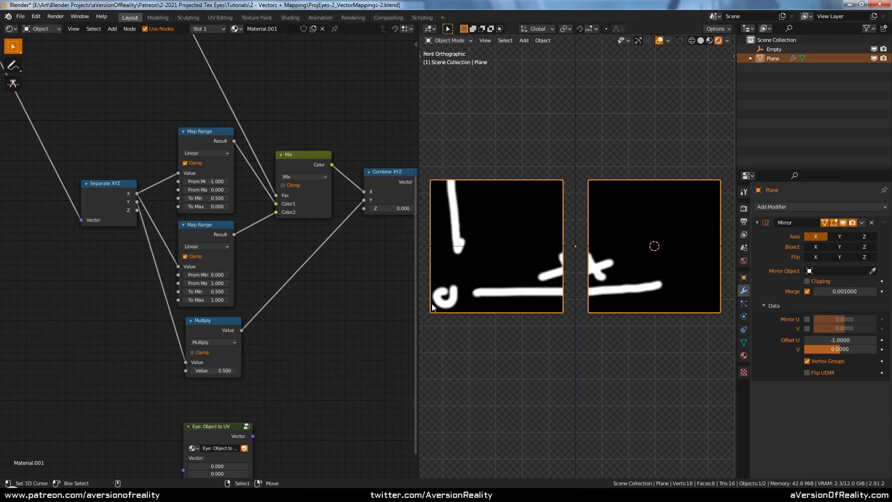
mouse_move(474, 123)
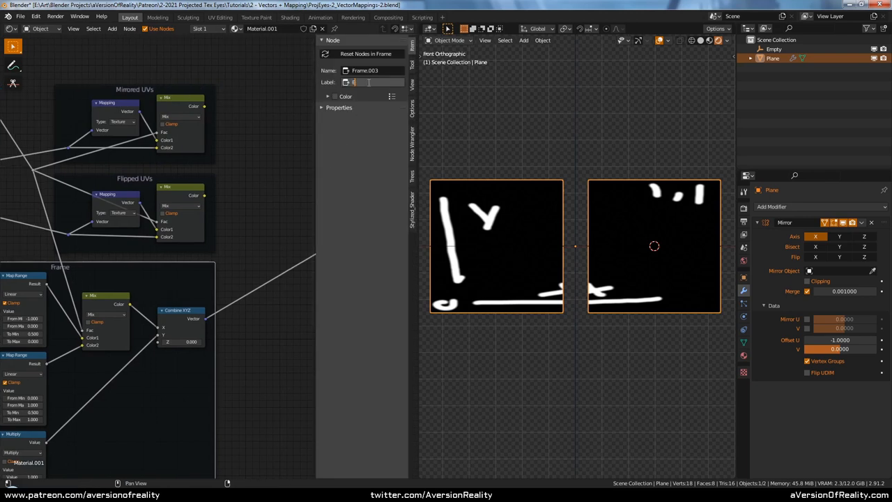
Step: Label the frame 'Extended UVs'
type("Extended UVs")
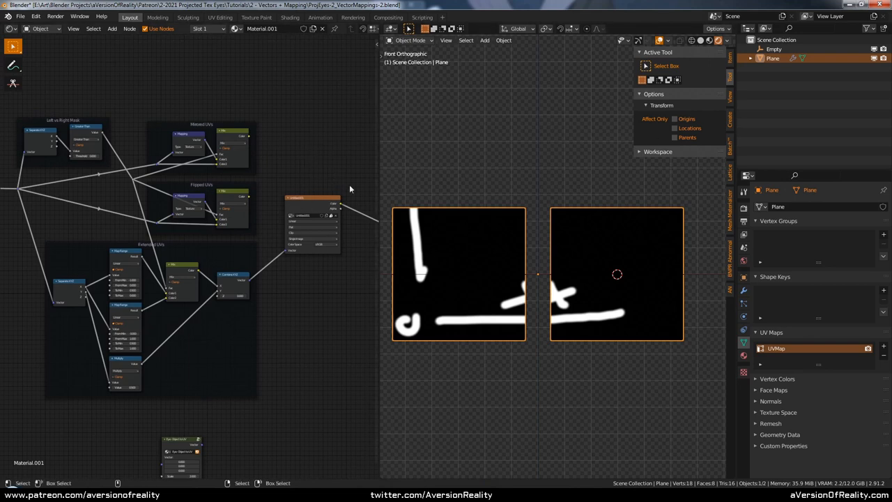
Step: Switch the plane into Texture Paint mode
left_click(409, 39)
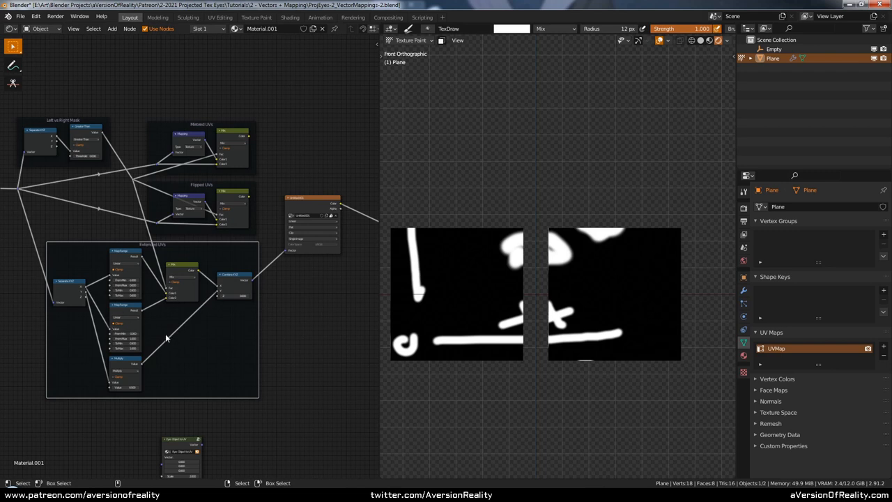
mouse_move(212, 137)
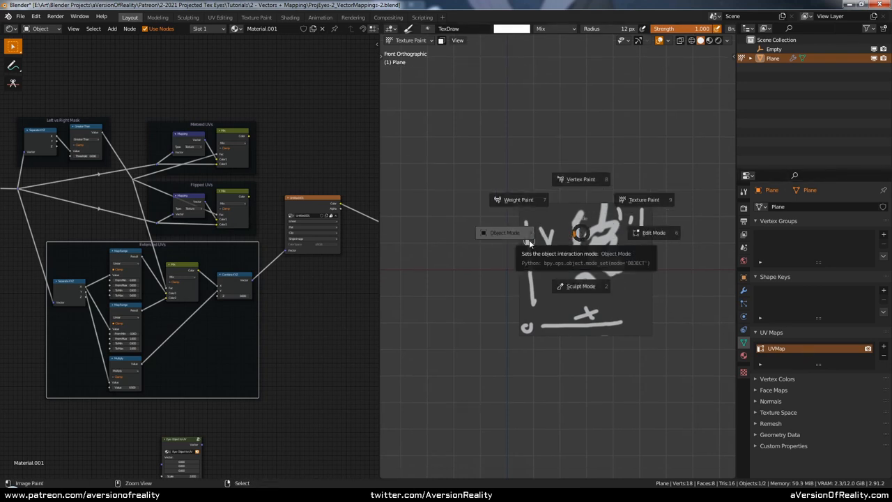
Step: Return to Object Mode and remove the duplicate plane's Mirror modifier
left_click(504, 231)
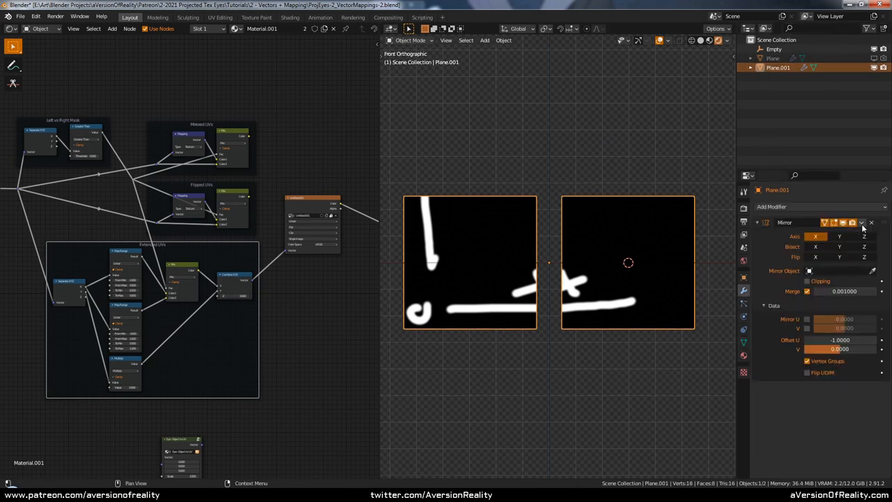
left_click(870, 223)
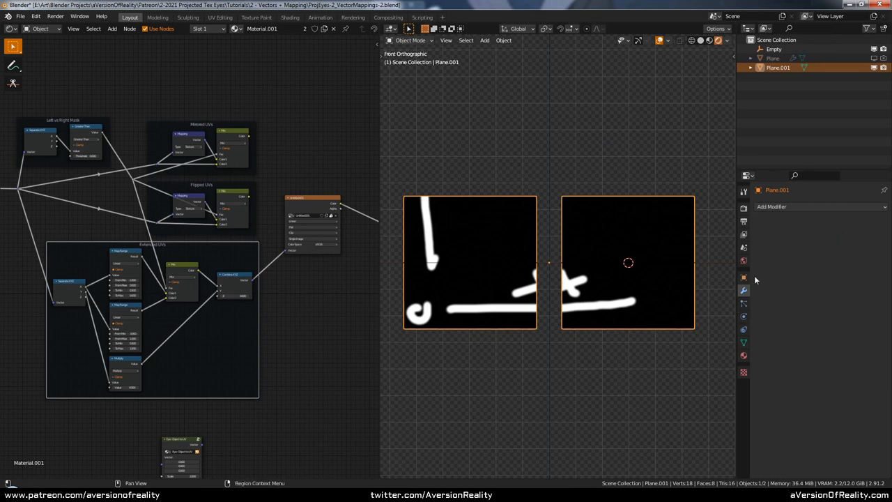
left_click(743, 276)
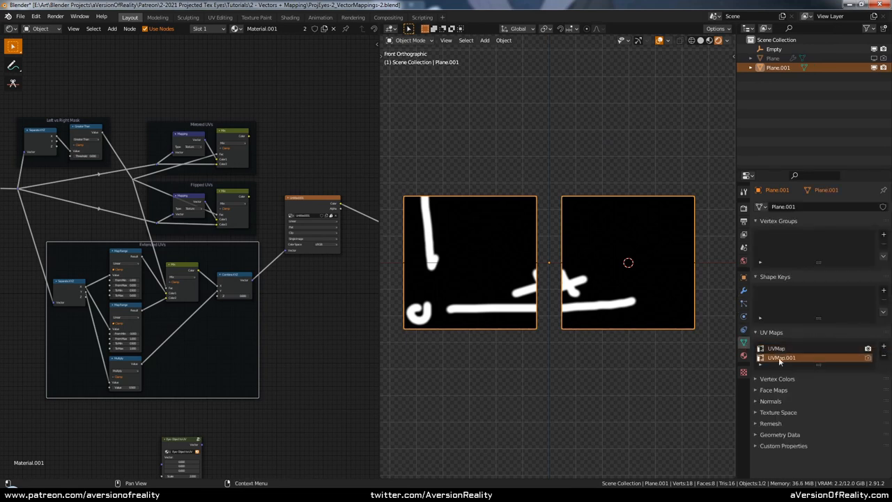
Step: Rename the copy's UV maps to UV_Mirrored and UV_Extended
left_click(780, 349)
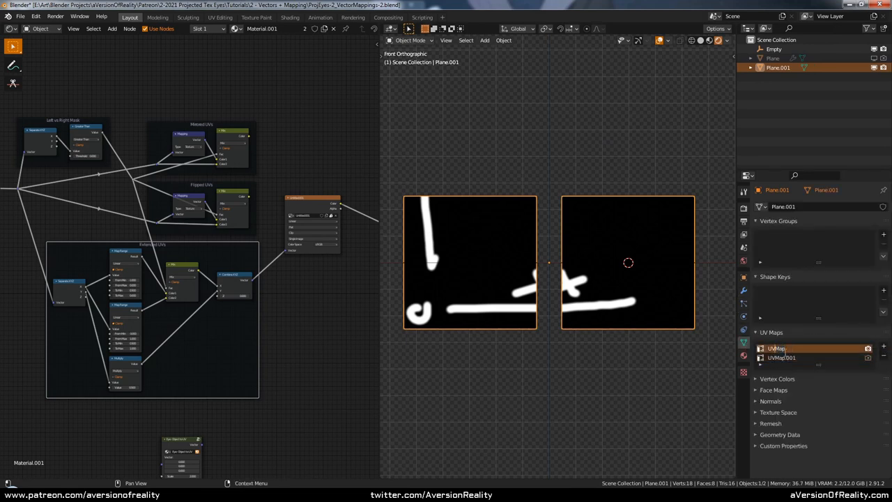
double_click(779, 348)
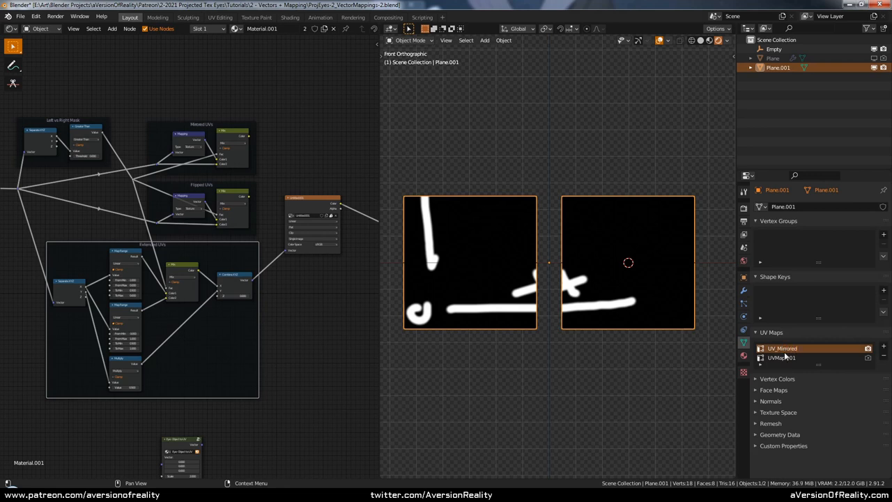
double_click(780, 357)
type("UV_Extended")
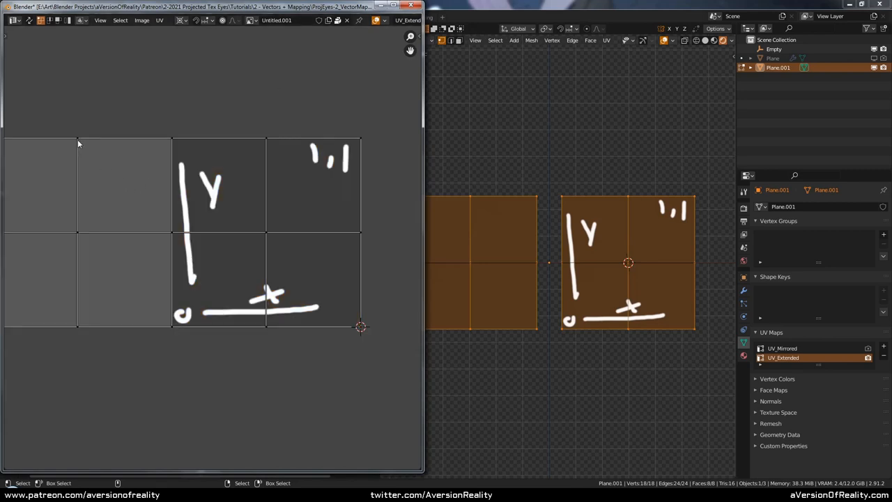
Step: Flip the left UV faces with scale X -1, then scale all faces into the texture square
left_click_drag(83, 147, 290, 159)
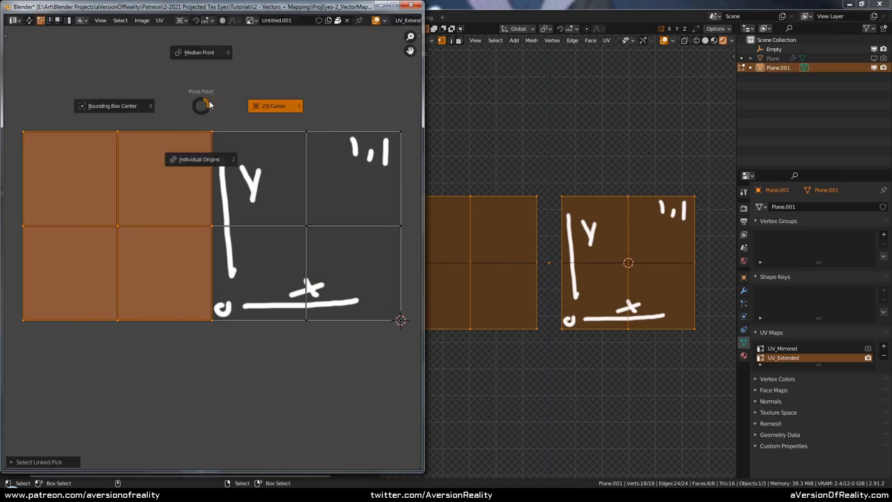
key("s")
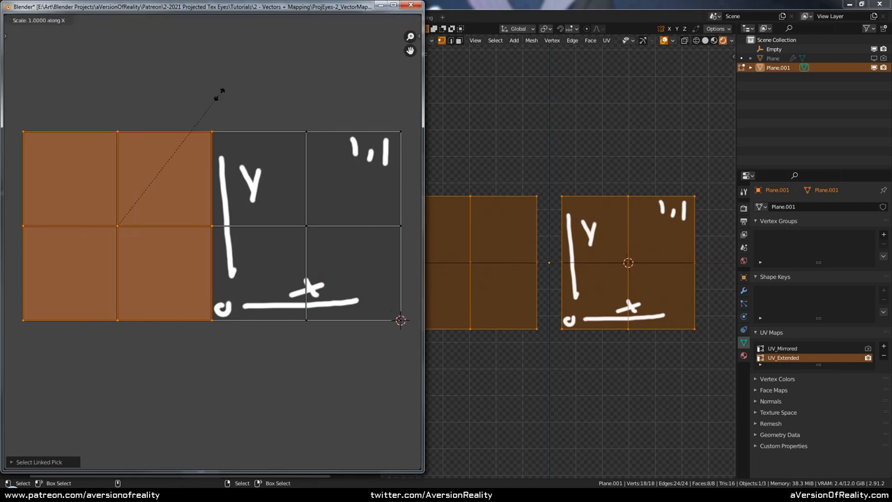
left_click(223, 117)
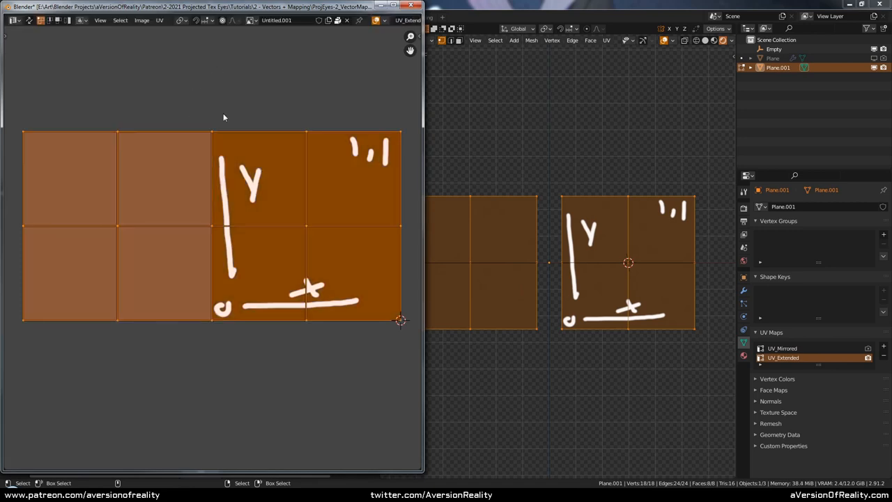
key("s")
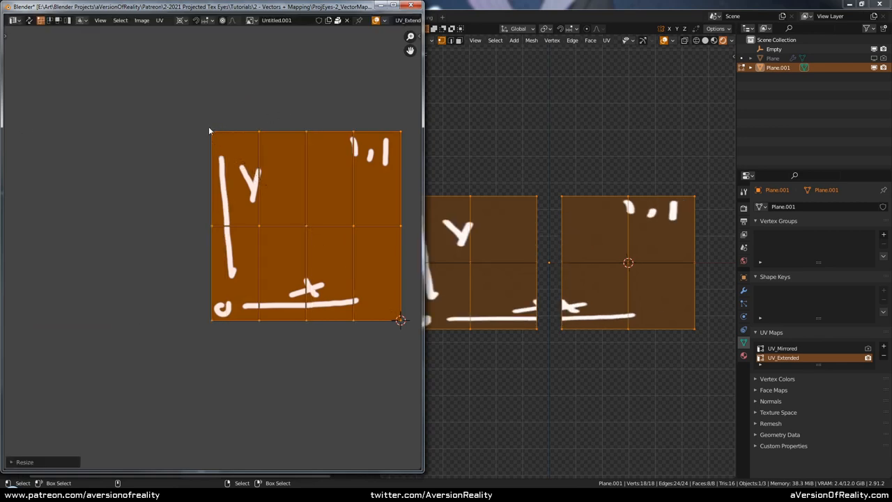
mouse_move(560, 269)
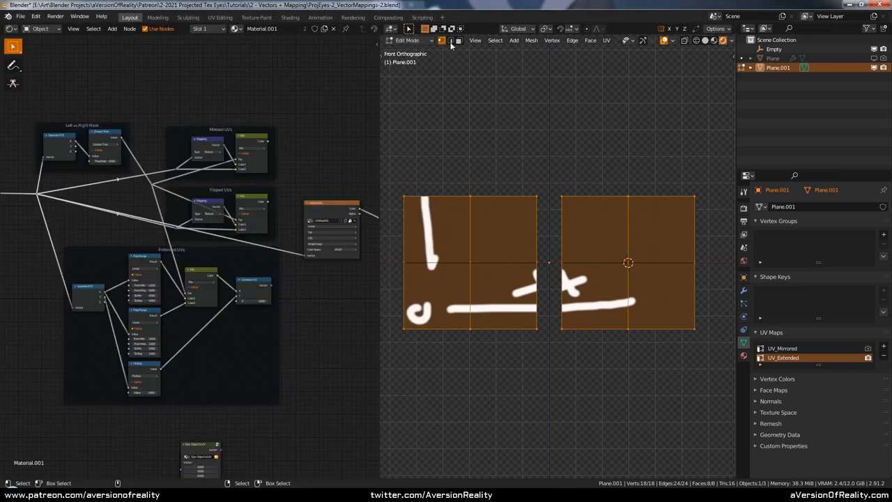
mouse_move(213, 265)
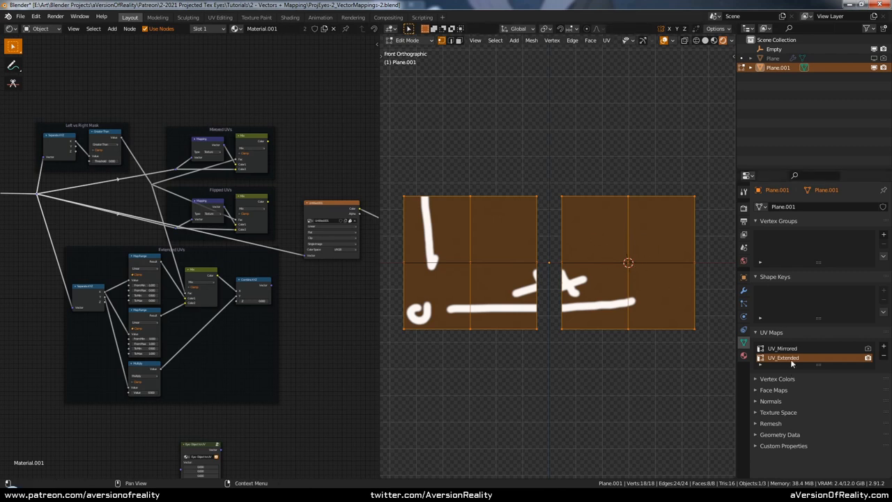
Step: Make UV_Mirrored the active UV map and toggle edit mode with Tab
left_click(783, 349)
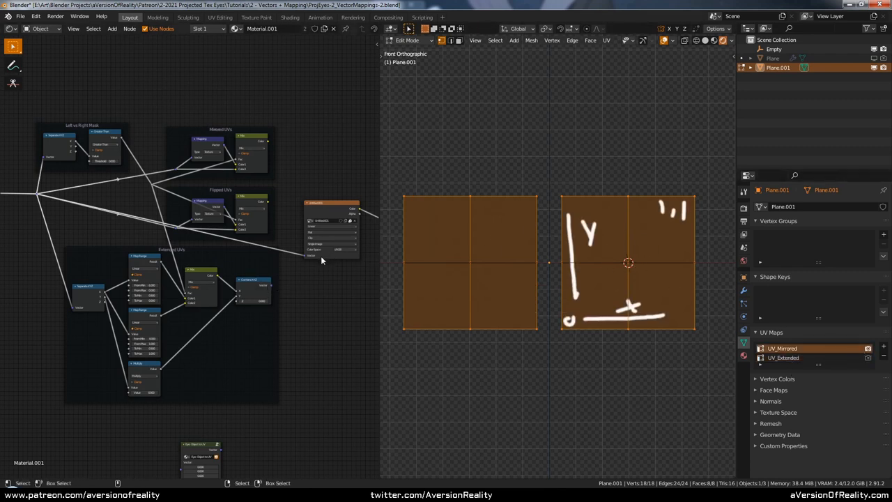
mouse_move(561, 166)
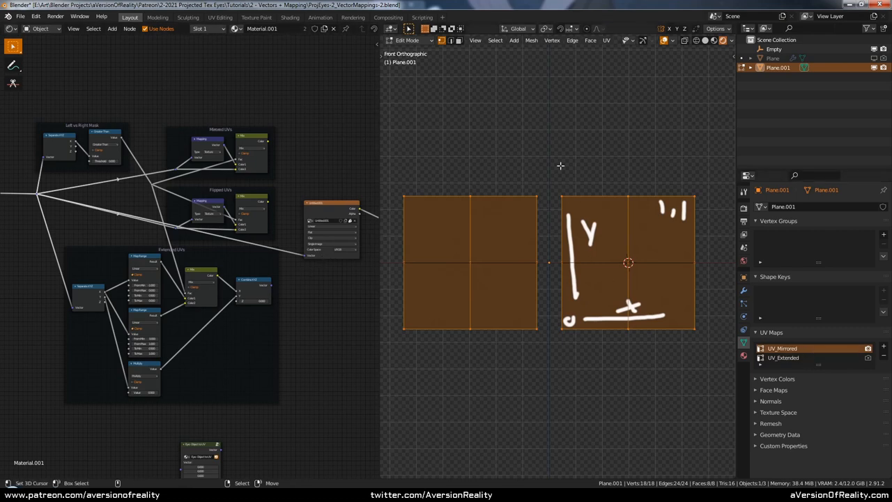
key("Tab")
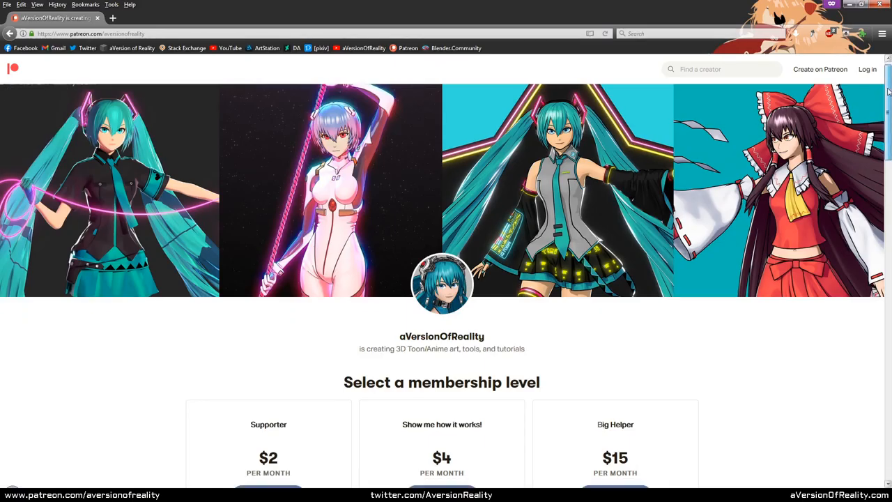
Step: Scroll the Patreon page down to the membership tiers
scroll("down", 3)
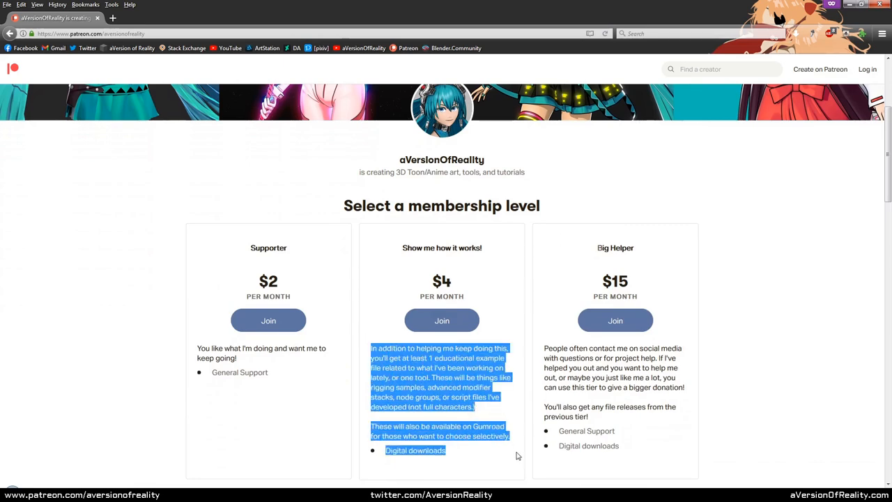
mouse_move(771, 365)
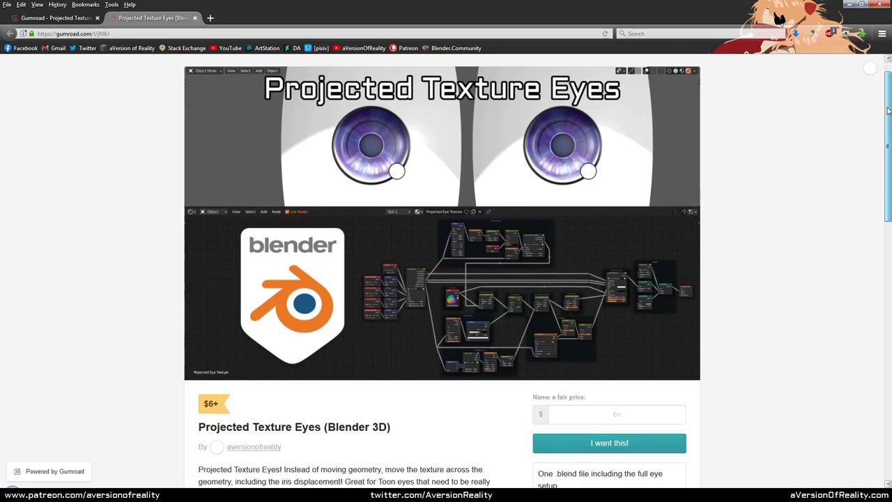
Step: Scroll the Projected Texture Eyes Gumroad page down to its description and pay-what-you-want price
scroll("down", 3)
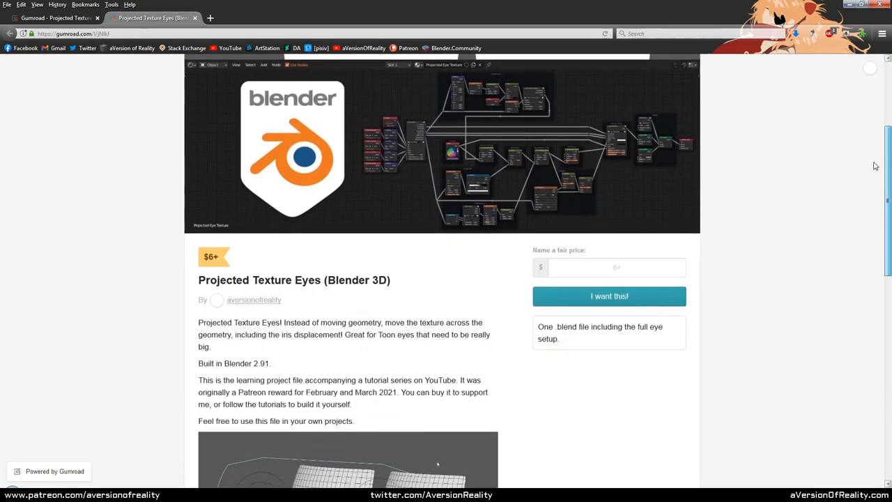
scroll("down", 3)
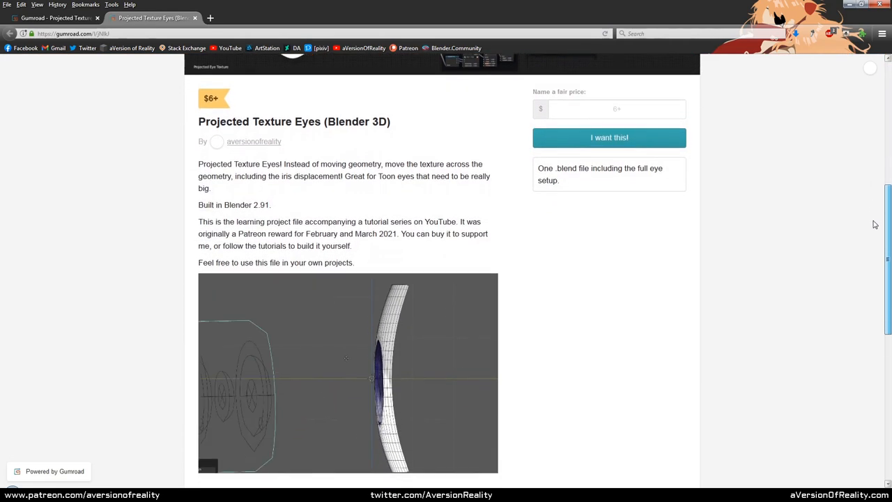